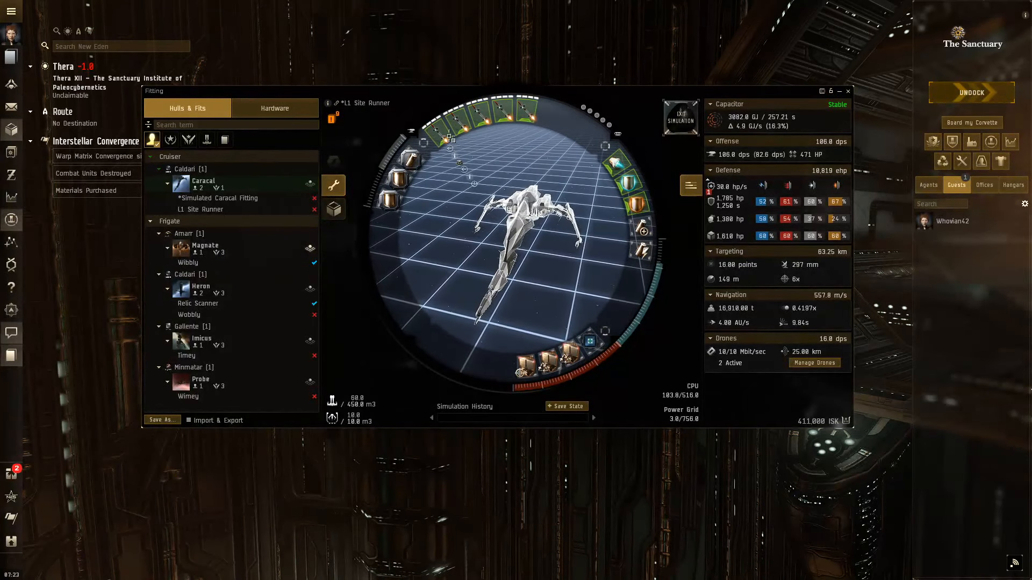
{"action": "mouse_move", "coordinate": [439, 120]}
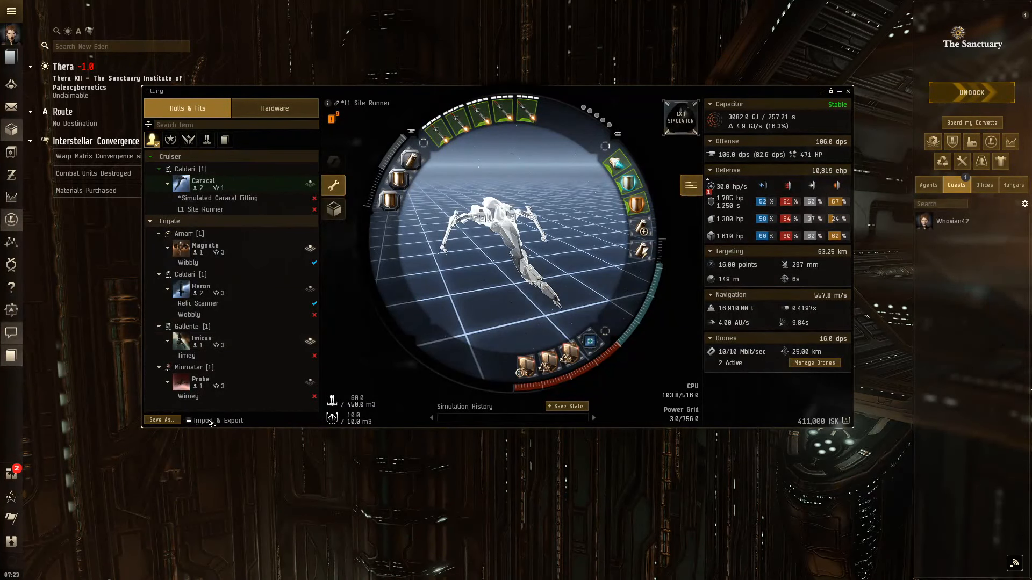
Step: Open the Skills window from the Neocom to show the Skill Catalogue and Training Queue
{"action": "left_click", "coordinate": [217, 420]}
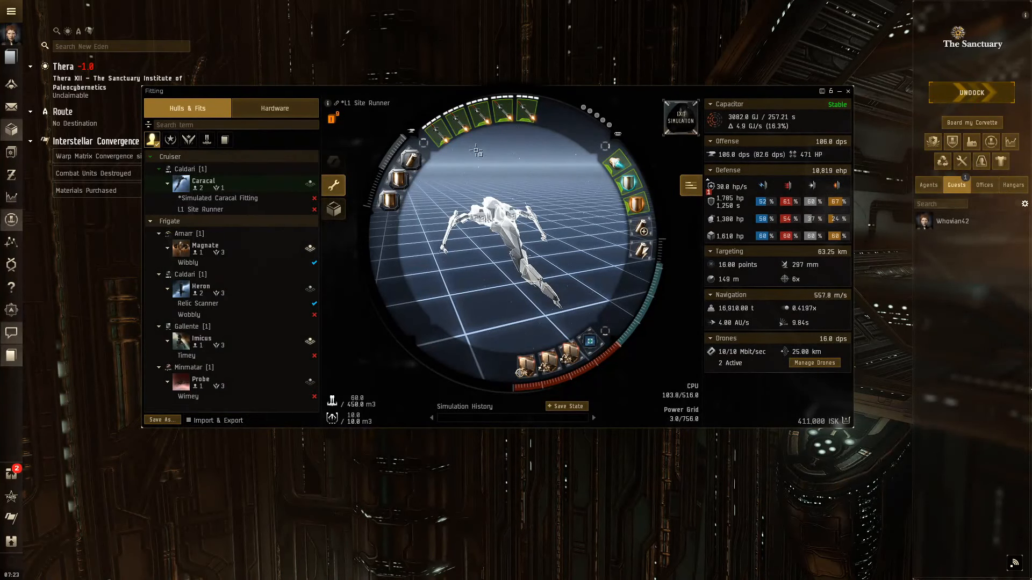
{"action": "mouse_move", "coordinate": [369, 108]}
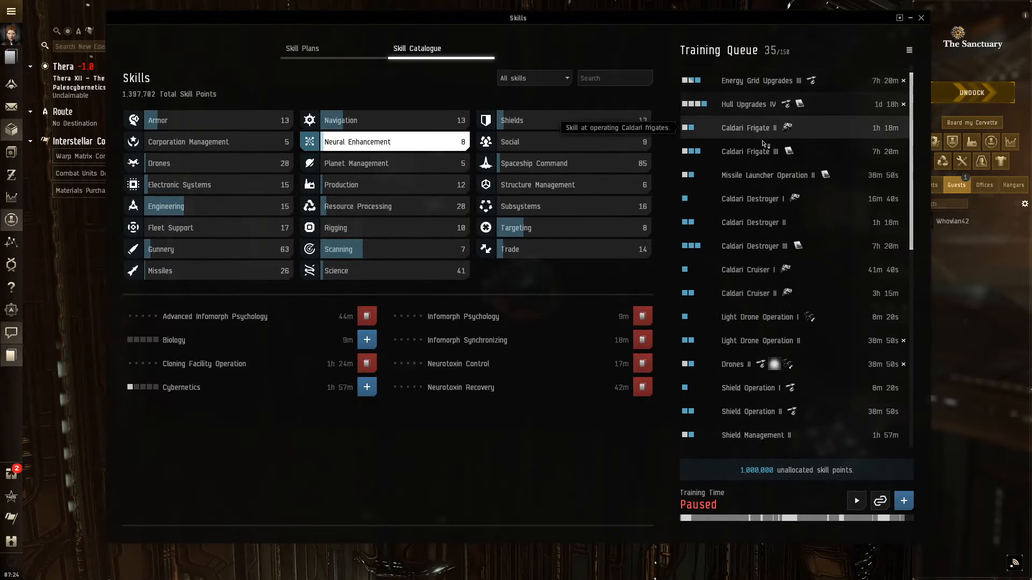
Step: Scroll the 35-skill paused queue, then minimize Skills to the Caracal fitting window
{"action": "scroll", "scroll_direction": "down", "scroll_amount": 3}
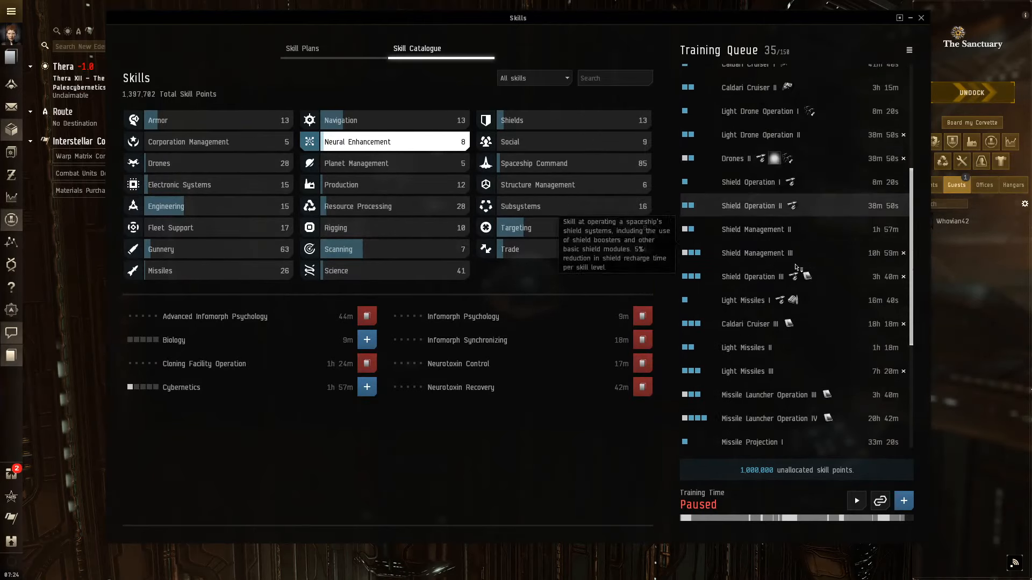
{"action": "scroll", "scroll_direction": "down", "scroll_amount": 3}
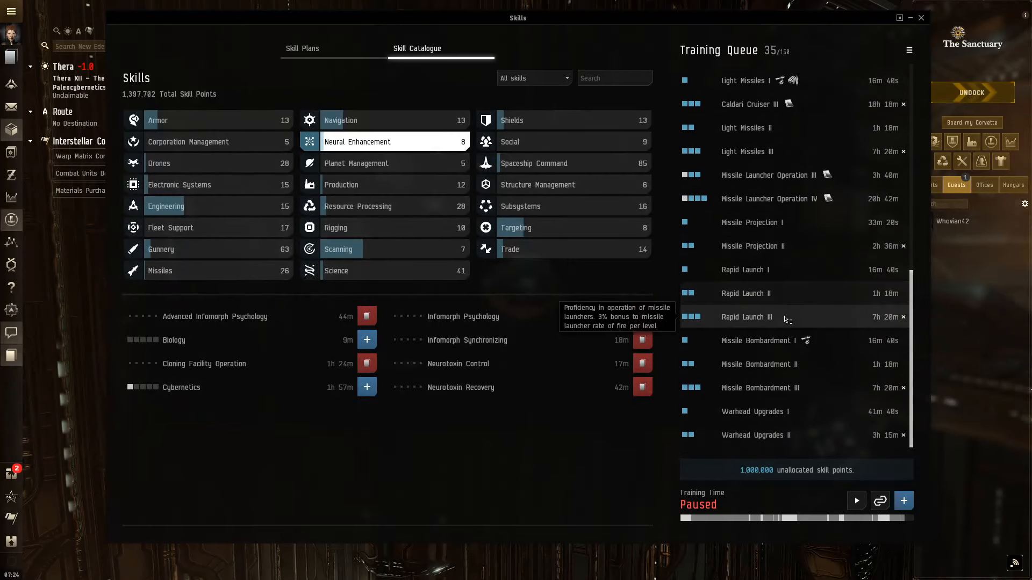
{"action": "scroll", "scroll_direction": "up", "scroll_amount": 3}
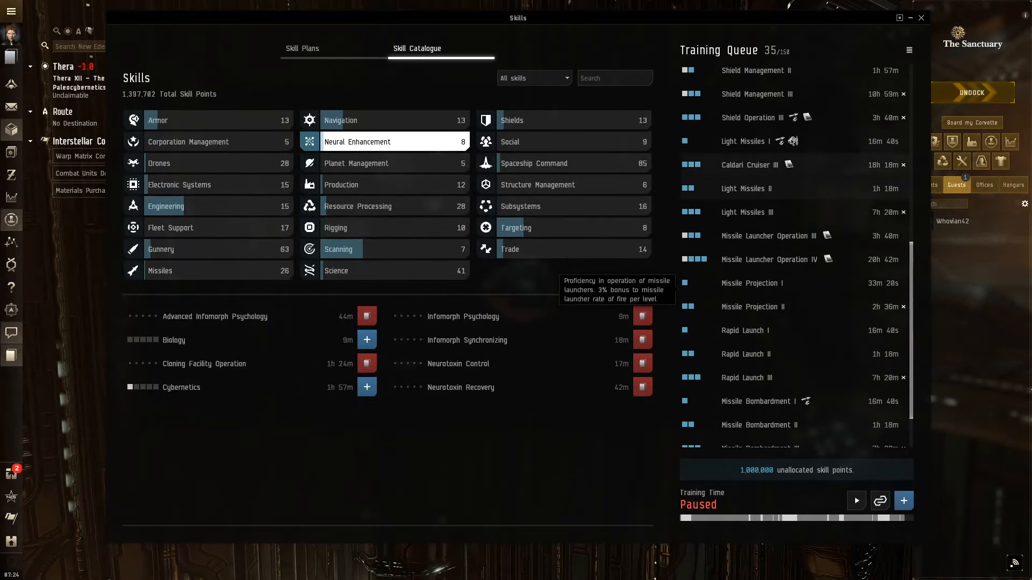
{"action": "scroll", "scroll_direction": "down", "scroll_amount": 3}
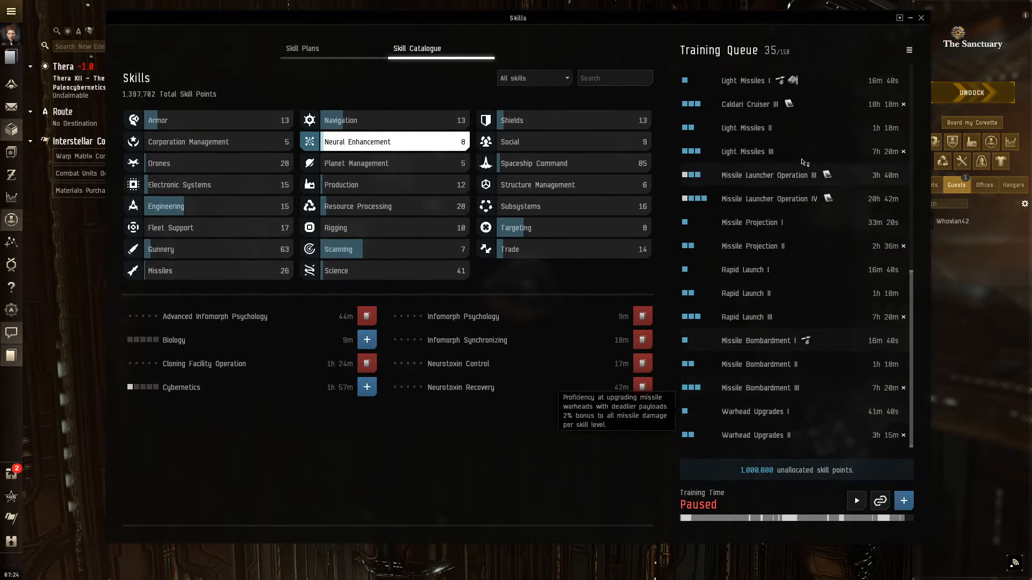
{"action": "scroll", "scroll_direction": "up", "scroll_amount": 3}
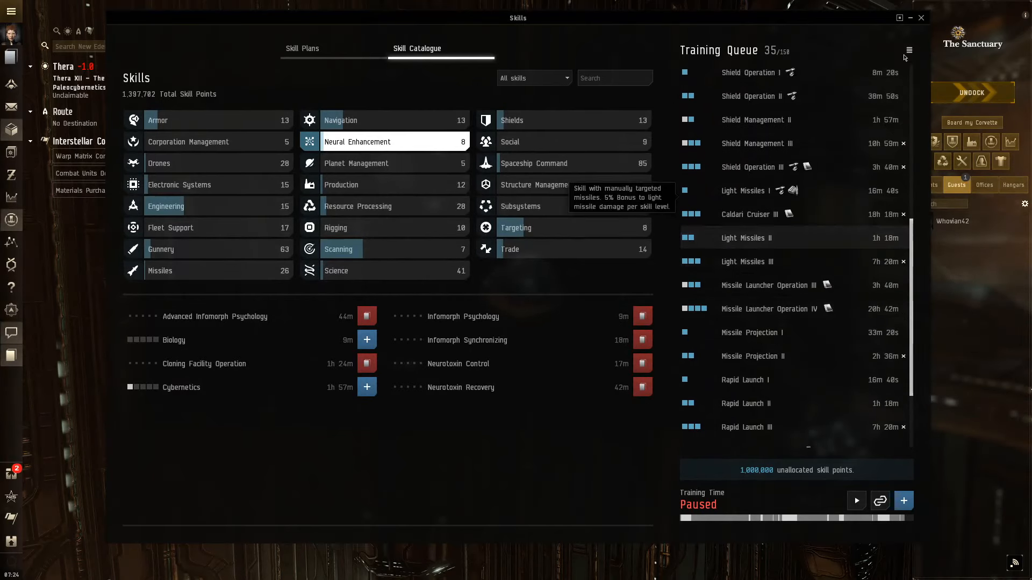
{"action": "left_click", "coordinate": [908, 50]}
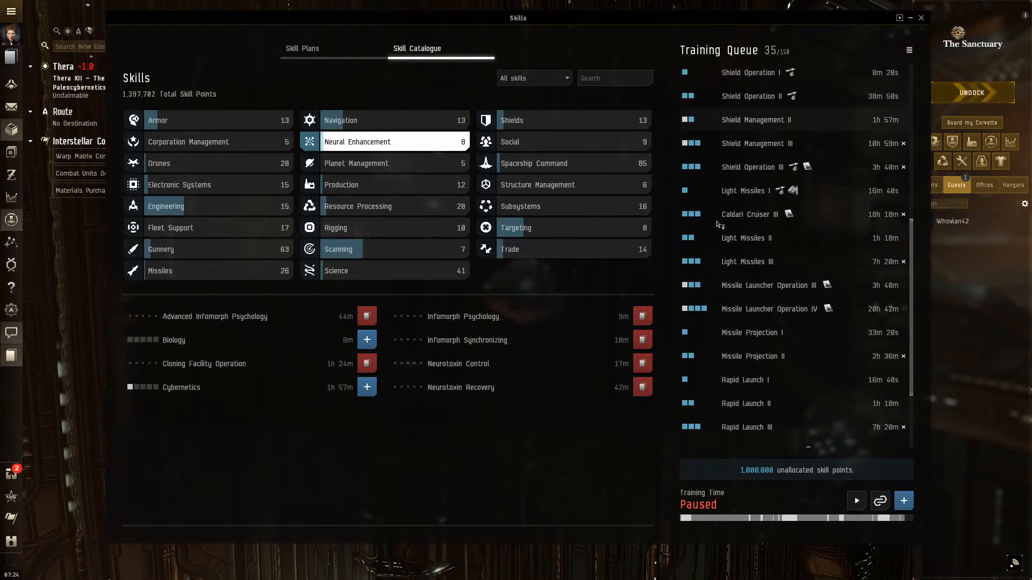
{"action": "mouse_move", "coordinate": [903, 500]}
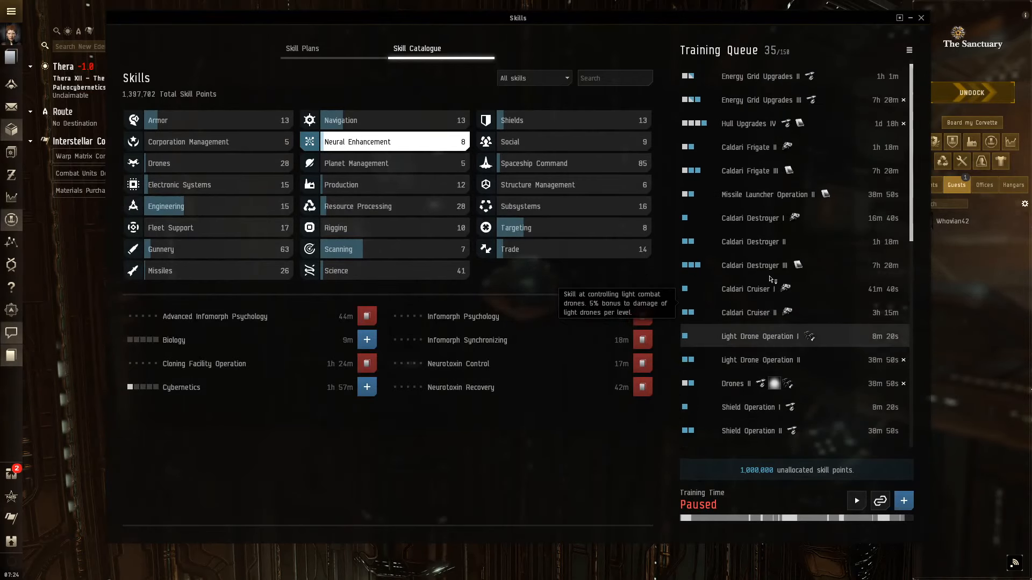
{"action": "scroll", "scroll_direction": "down", "scroll_amount": 3}
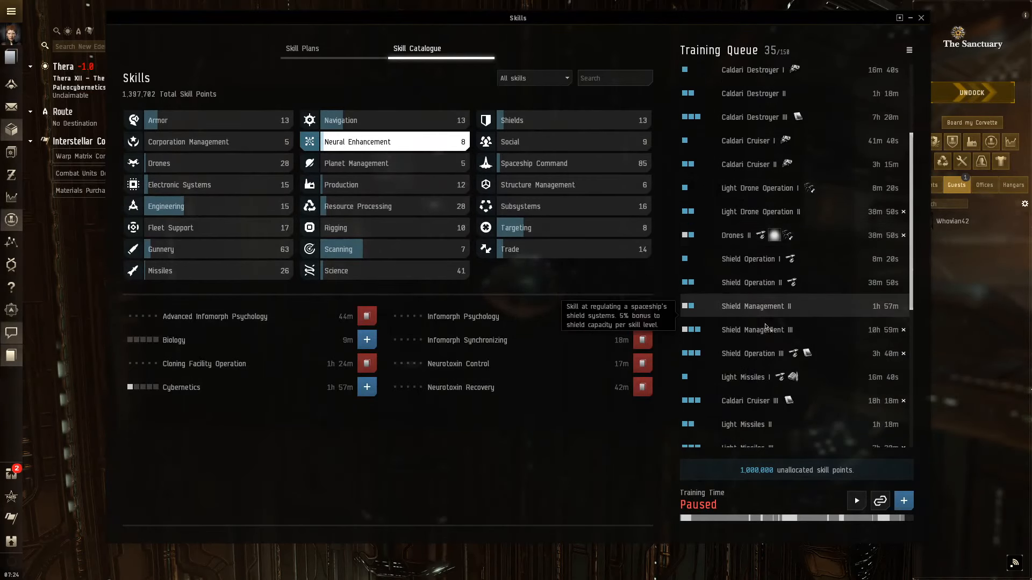
{"action": "scroll", "scroll_direction": "down", "scroll_amount": 3}
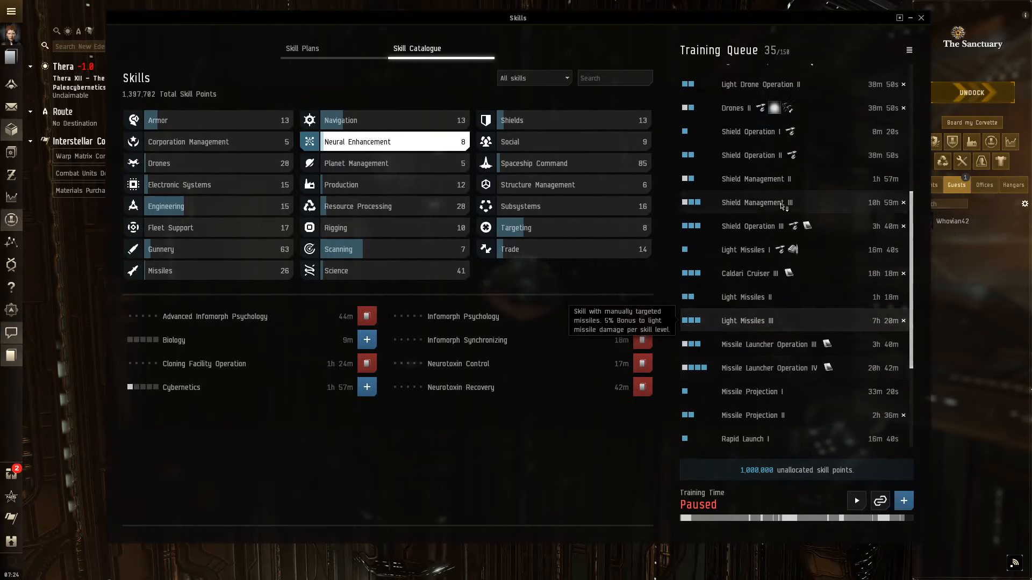
{"action": "scroll", "scroll_direction": "down", "scroll_amount": 3}
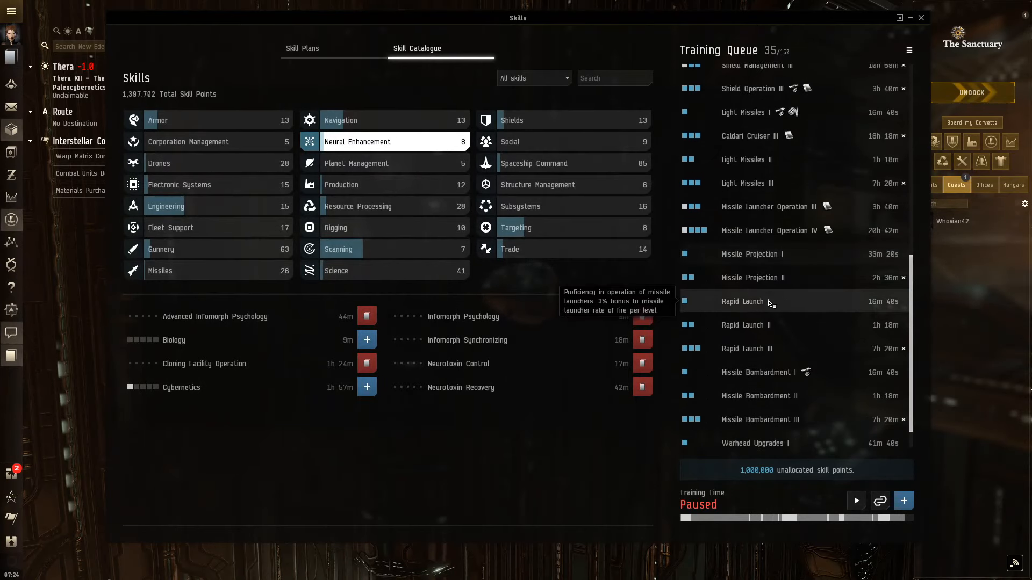
{"action": "scroll", "scroll_direction": "up", "scroll_amount": 3}
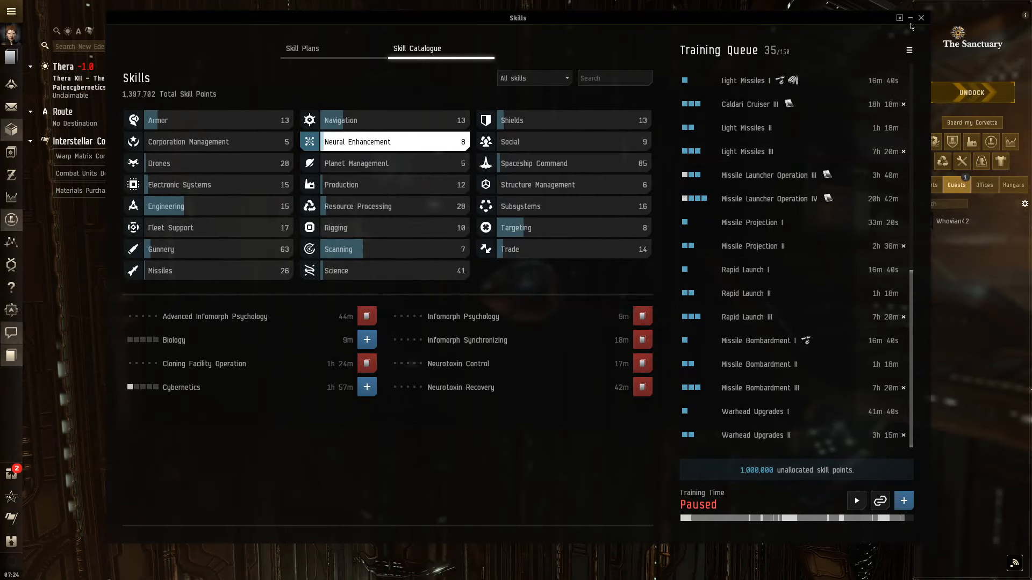
{"action": "mouse_move", "coordinate": [912, 23]}
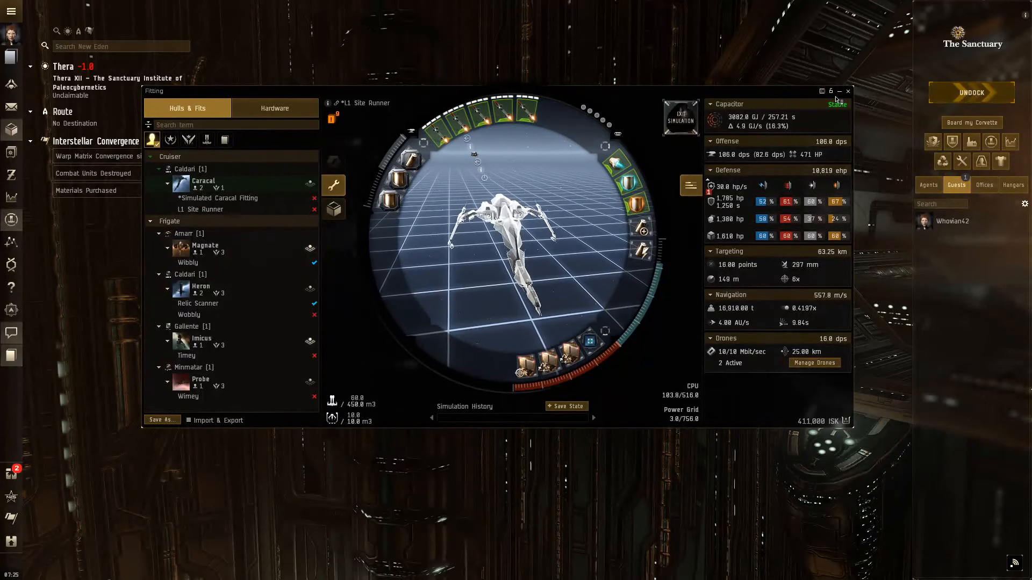
Step: Reopen Skills and apply 300,574 unallocated skill points to the 35 queued skills
{"action": "left_click", "coordinate": [12, 241]}
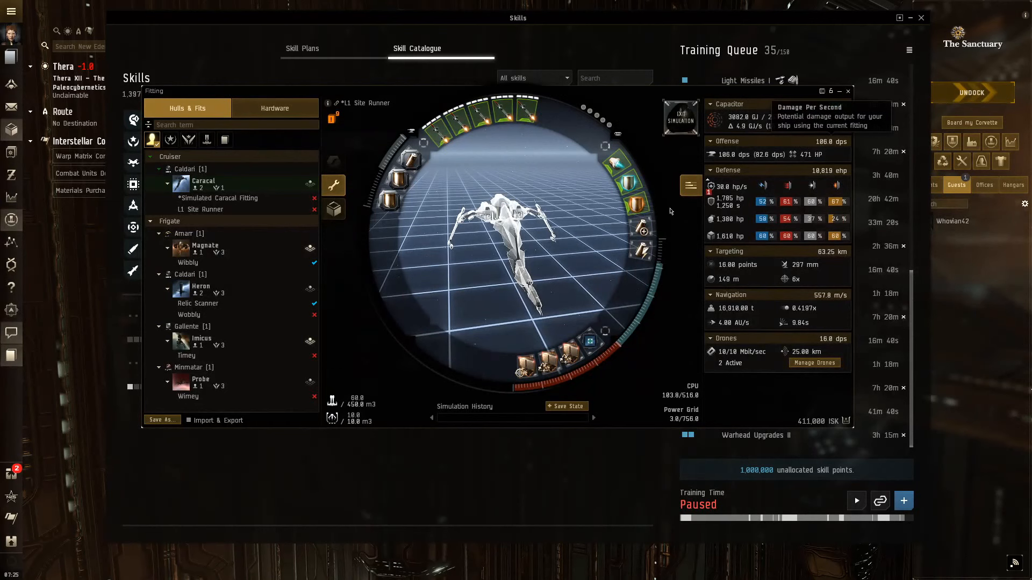
{"action": "mouse_move", "coordinate": [827, 175]}
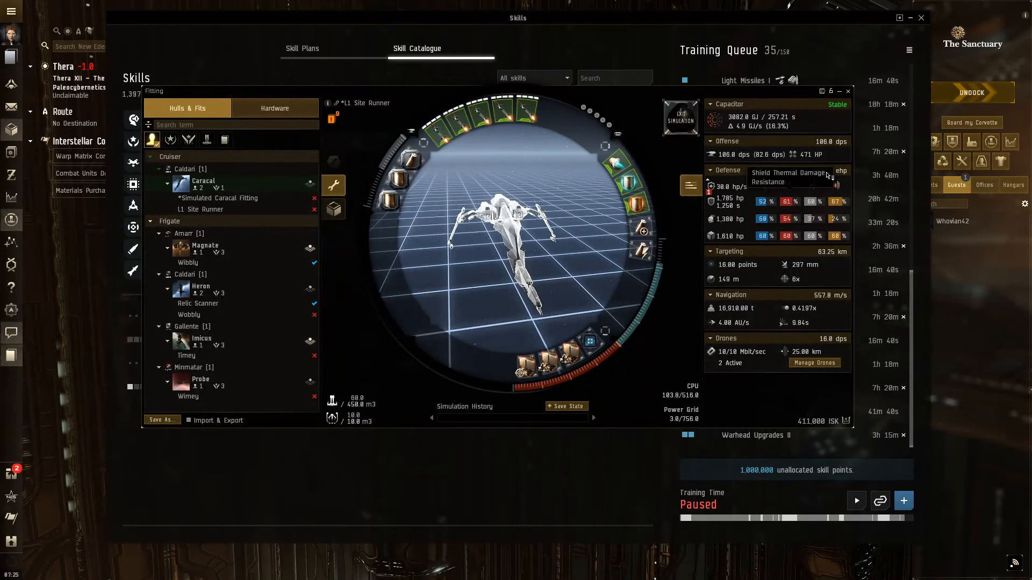
{"action": "mouse_move", "coordinate": [829, 170]}
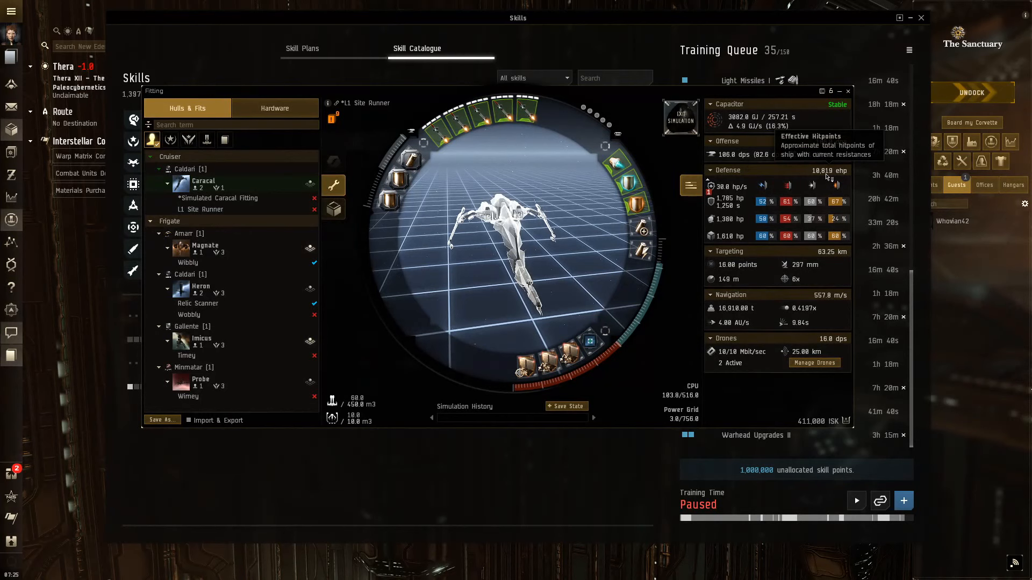
{"action": "mouse_move", "coordinate": [832, 405]}
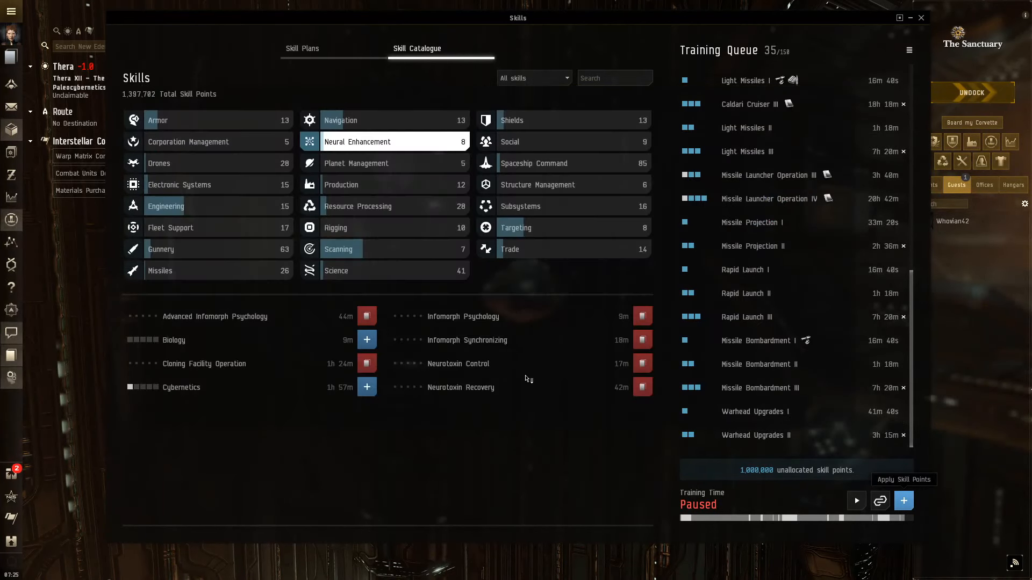
{"action": "left_click", "coordinate": [902, 479]}
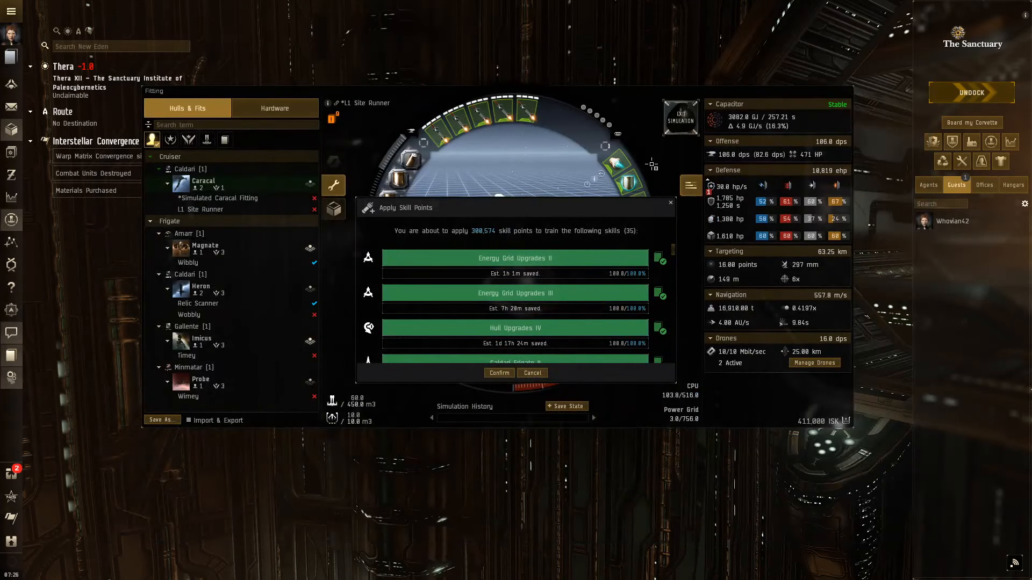
Step: Confirm the skill points, training all 35 skills for 165.8 dps and 11,343 ehp
{"action": "left_click", "coordinate": [498, 372]}
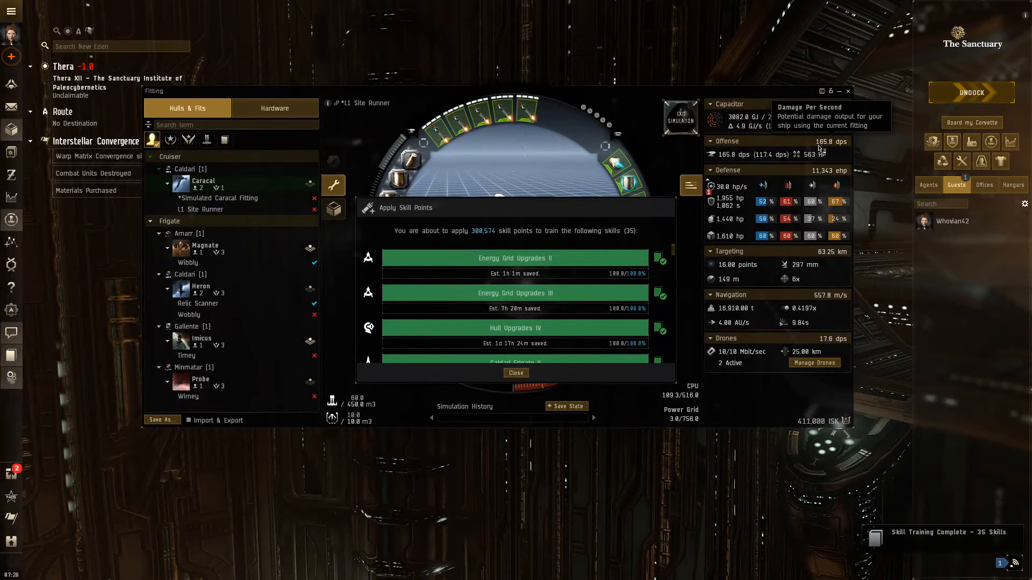
{"action": "mouse_move", "coordinate": [821, 176]}
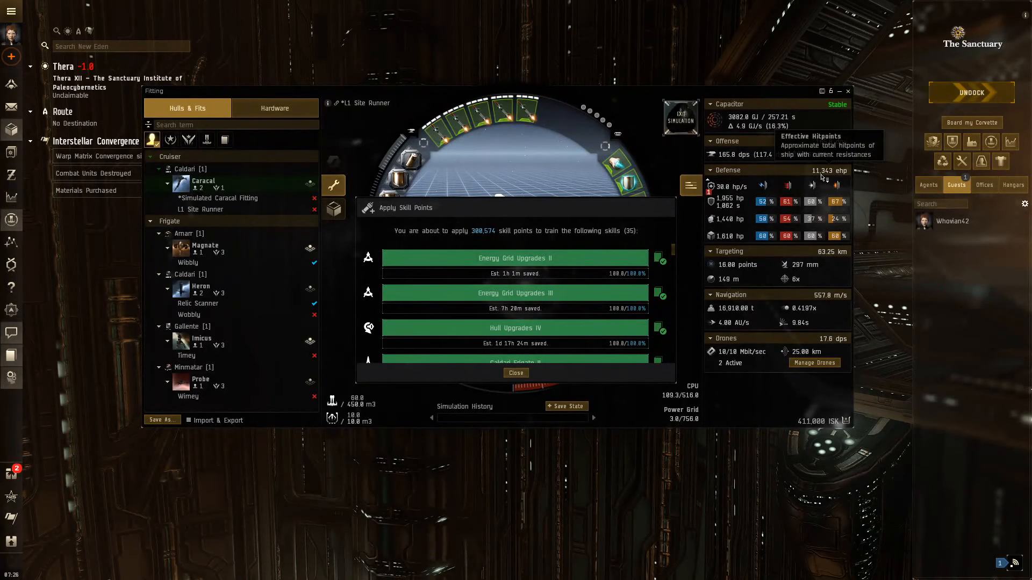
{"action": "mouse_move", "coordinate": [834, 179]}
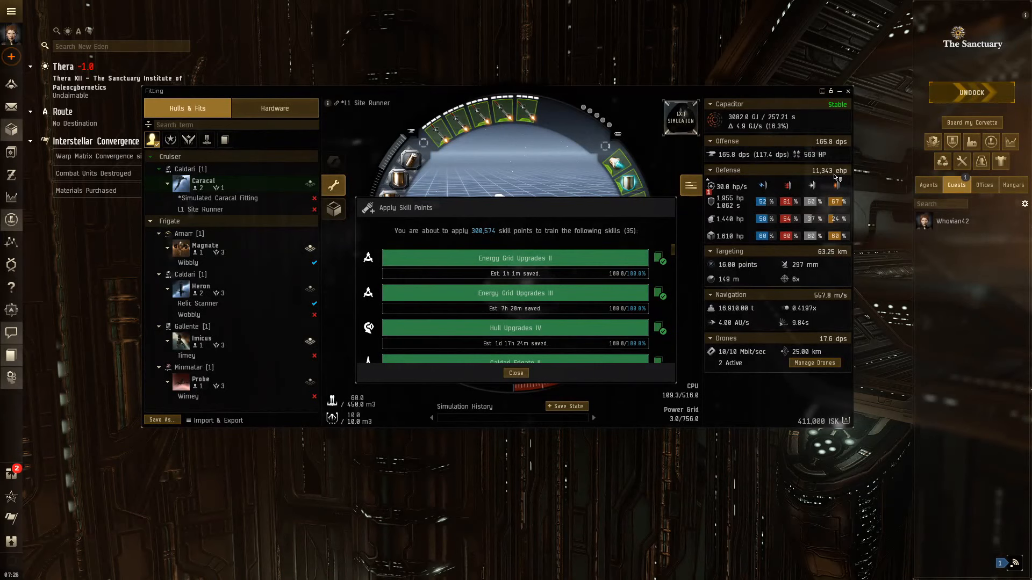
{"action": "mouse_move", "coordinate": [836, 178]}
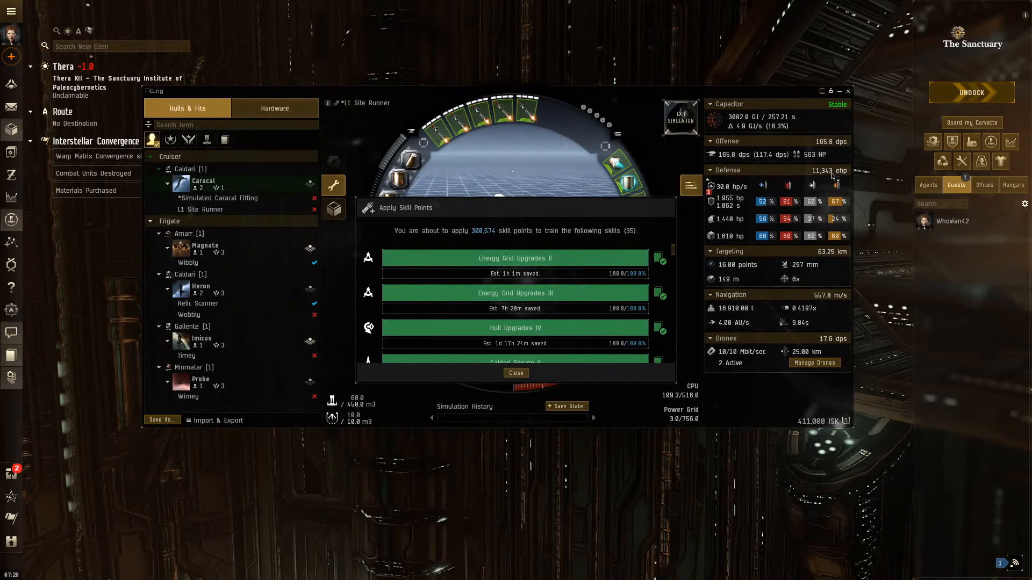
{"action": "mouse_move", "coordinate": [625, 185]}
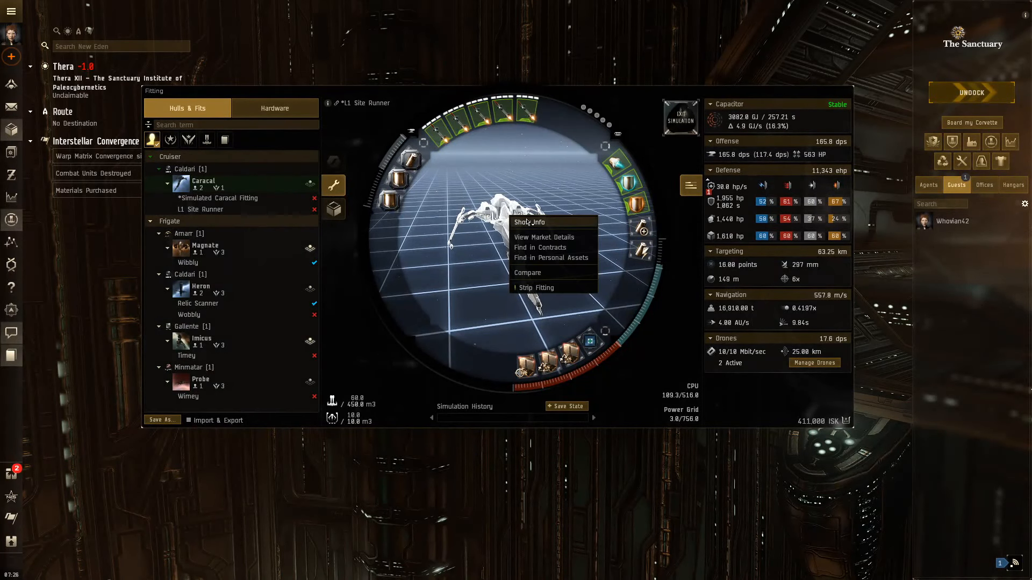
Step: Review the Caracal's Show Info traits, then close the info and Fitting windows
{"action": "left_click", "coordinate": [530, 222]}
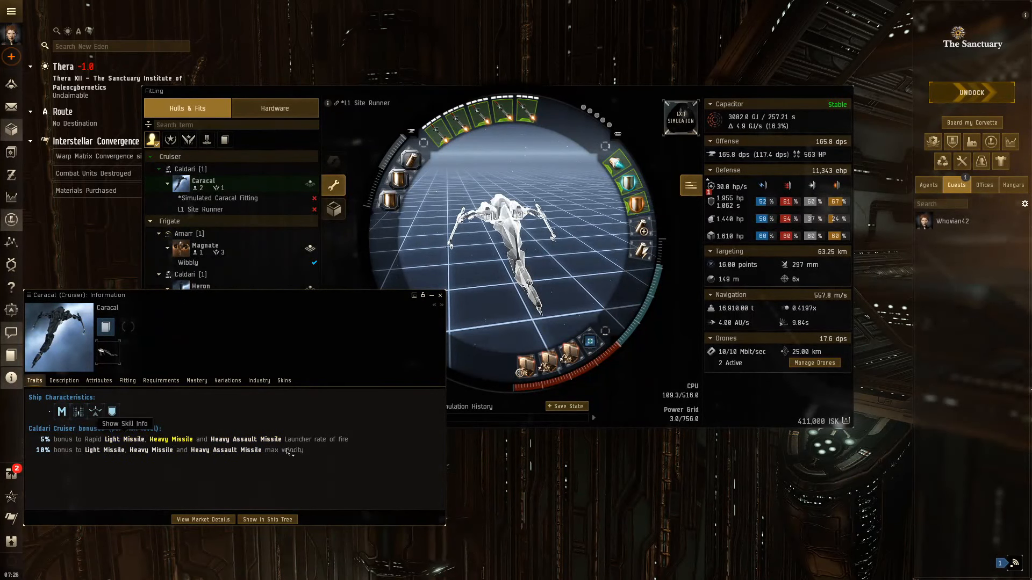
{"action": "left_click", "coordinate": [440, 295]}
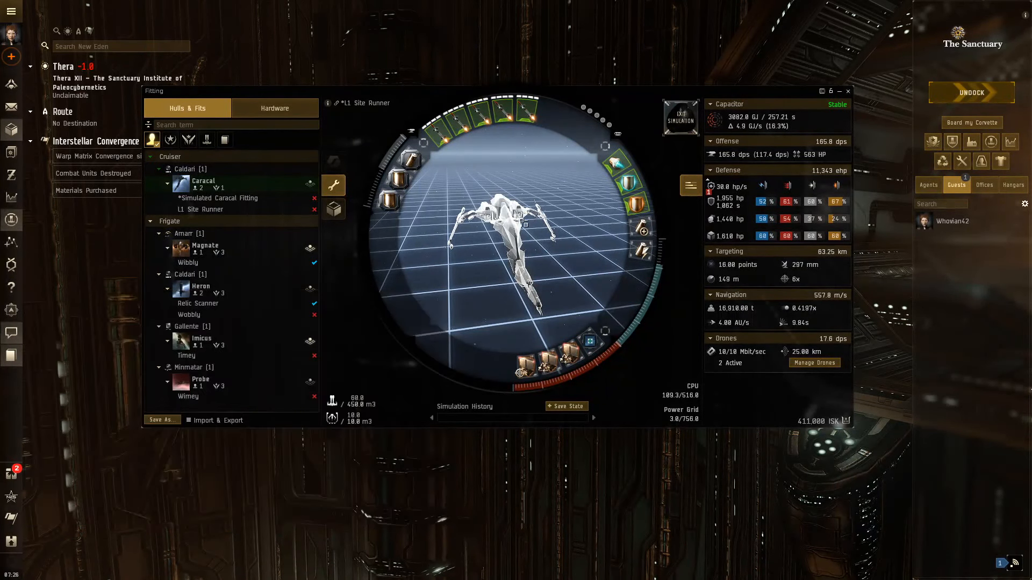
{"action": "mouse_move", "coordinate": [10, 129]}
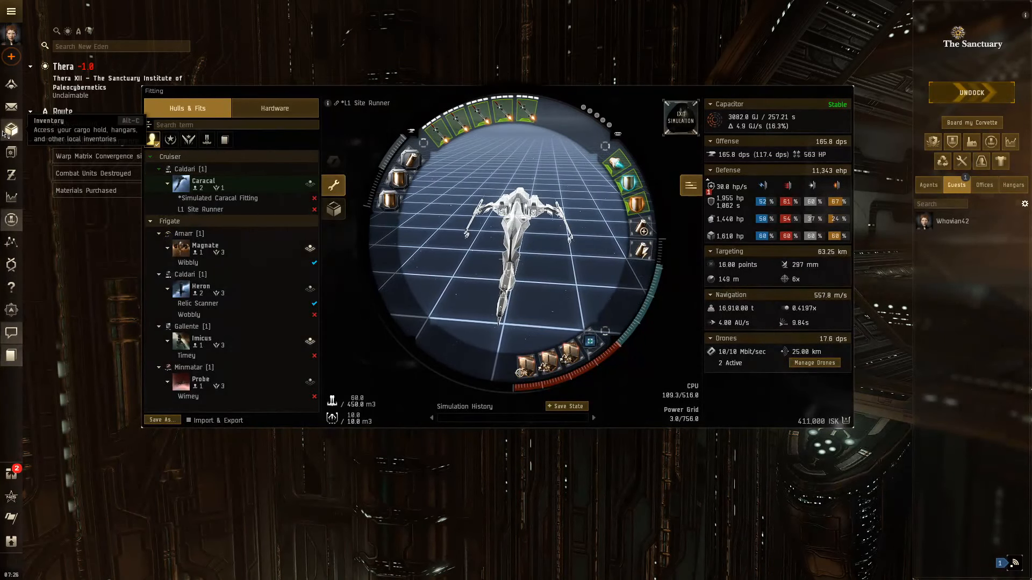
{"action": "right_click", "coordinate": [428, 122]}
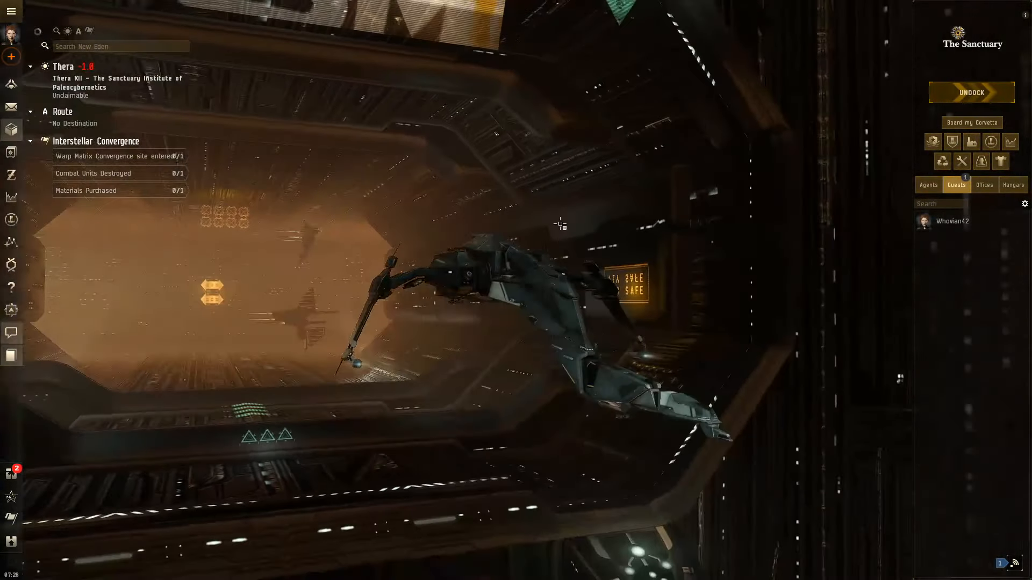
Step: Undock the Caracal from The Sanctuary into space outside Thera XII
{"action": "left_click", "coordinate": [971, 91]}
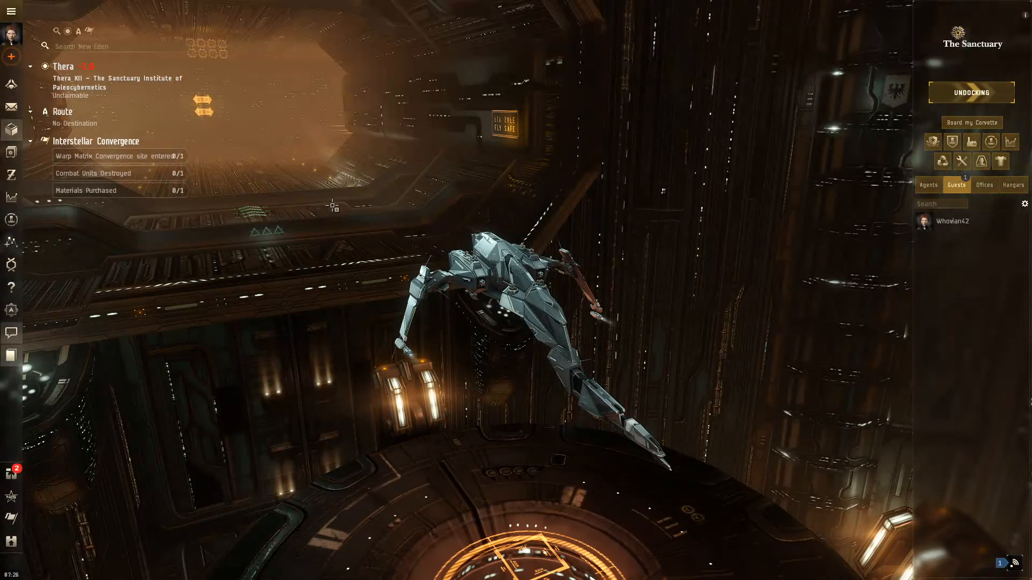
{"action": "left_click", "coordinate": [971, 92]}
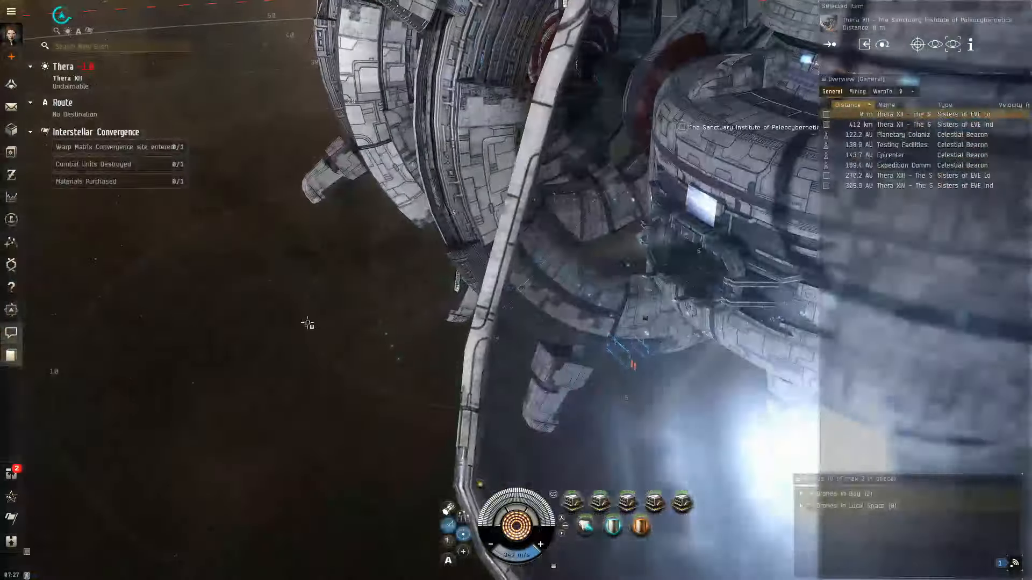
Step: Warp the Caracal to the saved spot in Thera at 0 m
{"action": "right_click", "coordinate": [308, 323]}
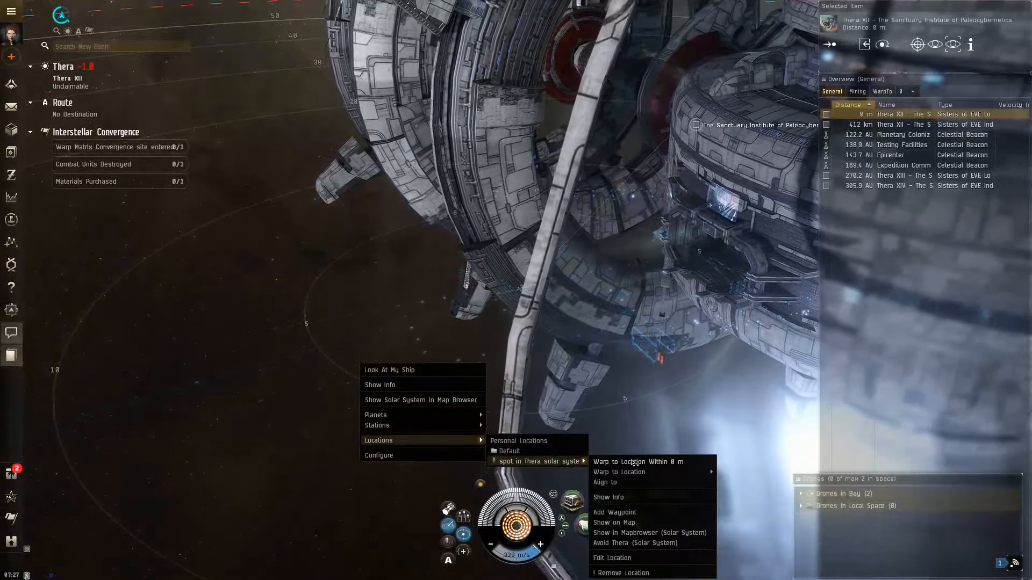
{"action": "left_click", "coordinate": [634, 461]}
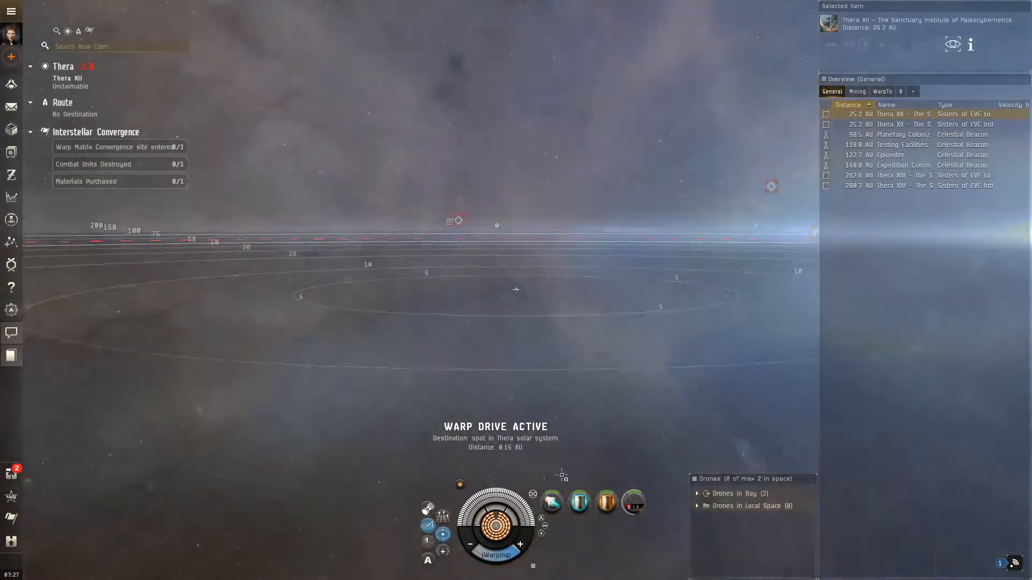
{"action": "mouse_move", "coordinate": [551, 502]}
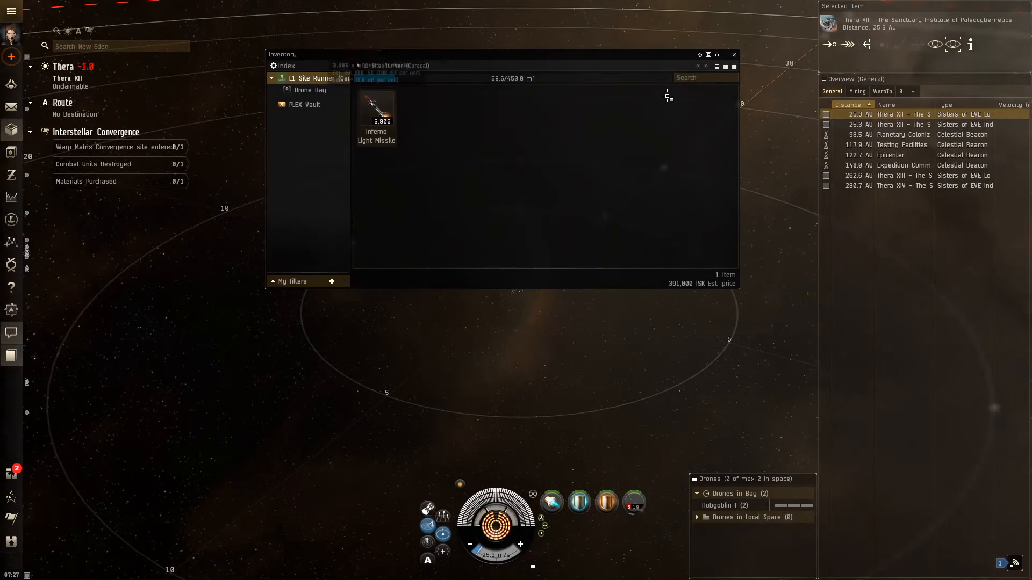
Step: Open the cargo hold and view info on the Hazardous Warp Matrix Filament
{"action": "left_click", "coordinate": [733, 54]}
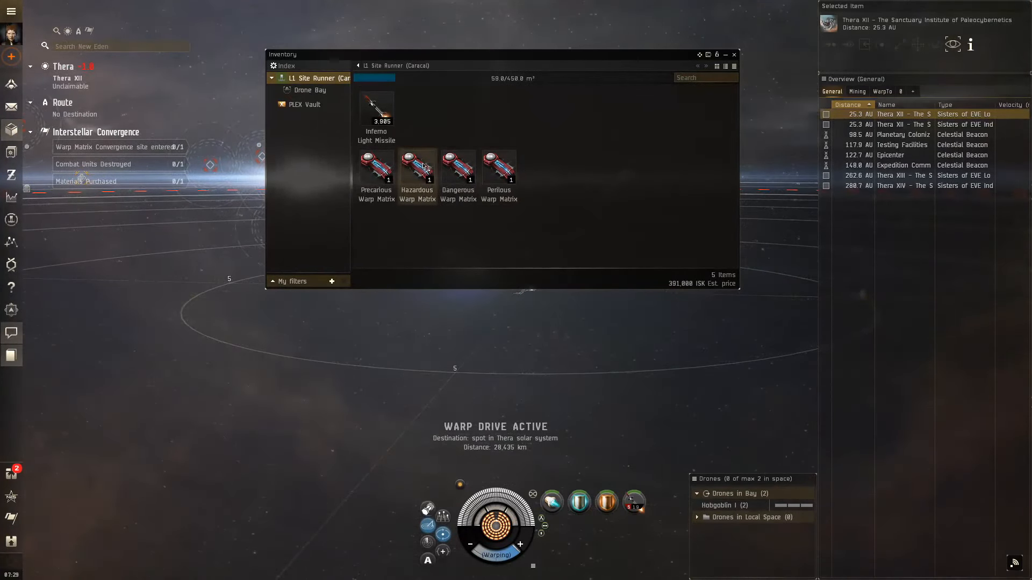
{"action": "left_click", "coordinate": [417, 166]}
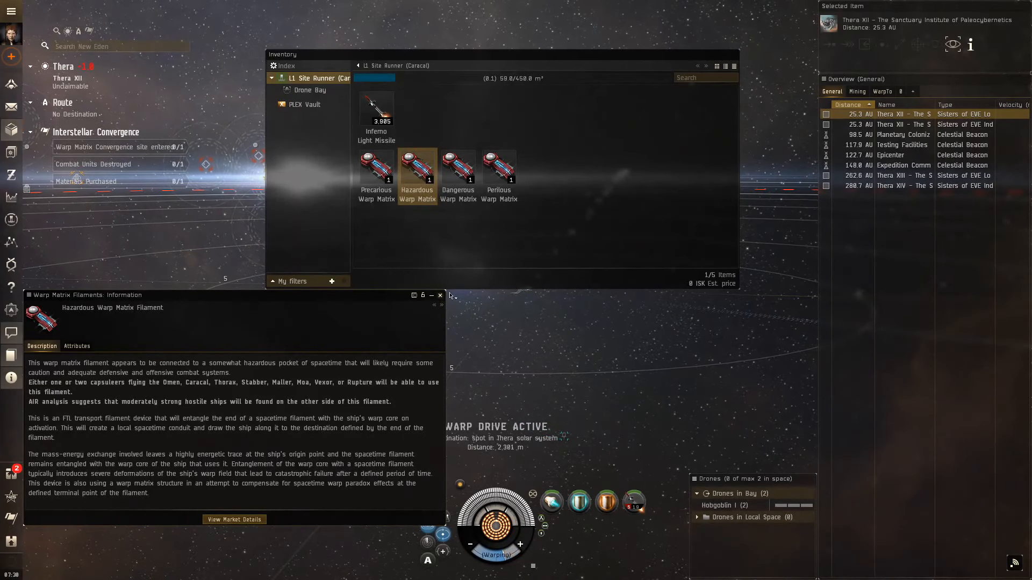
{"action": "right_click", "coordinate": [417, 164]}
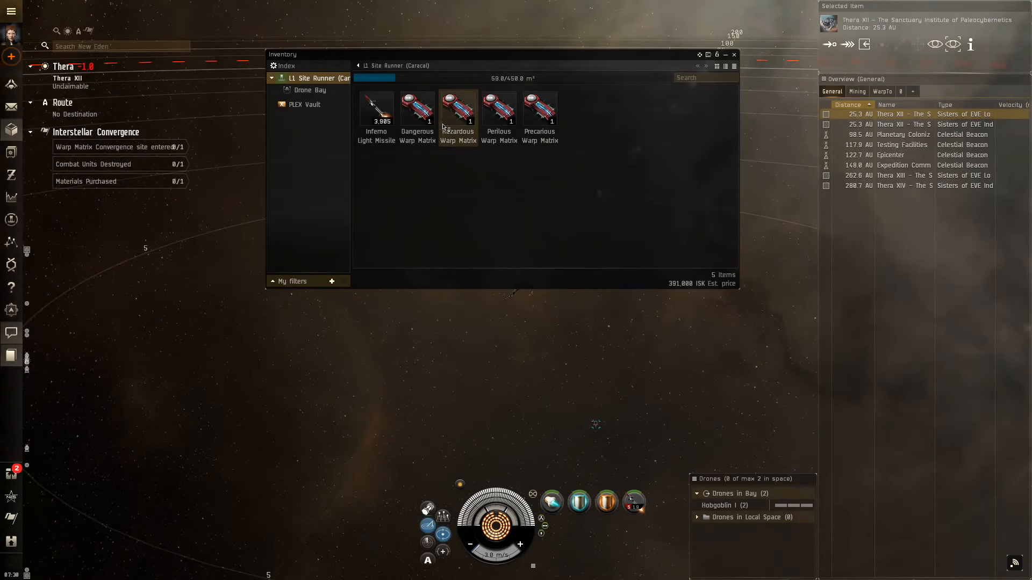
Step: Activate the Precarious Warp Matrix Filament, then close the Inventory
{"action": "right_click", "coordinate": [539, 109]}
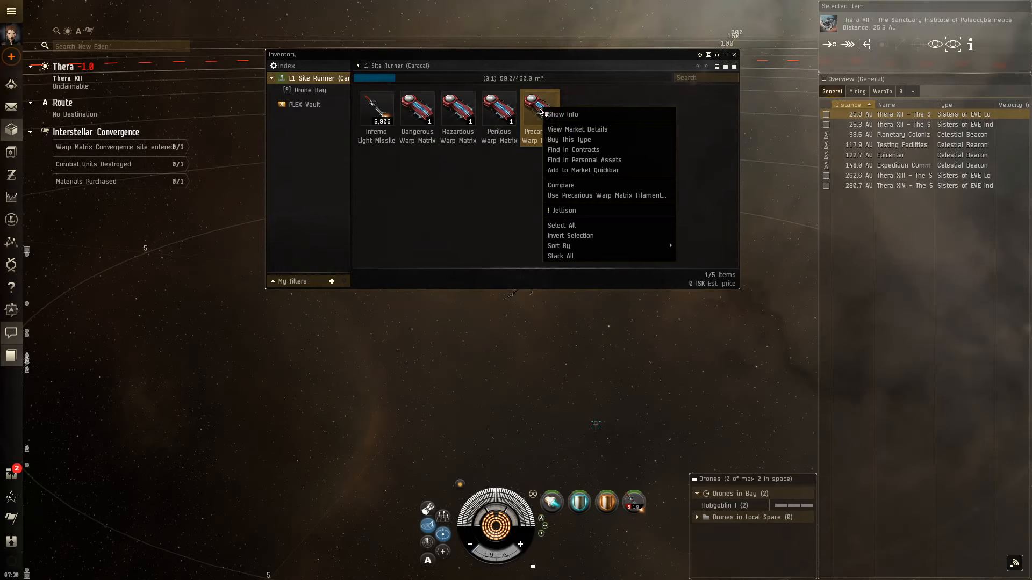
{"action": "mouse_move", "coordinate": [595, 196]}
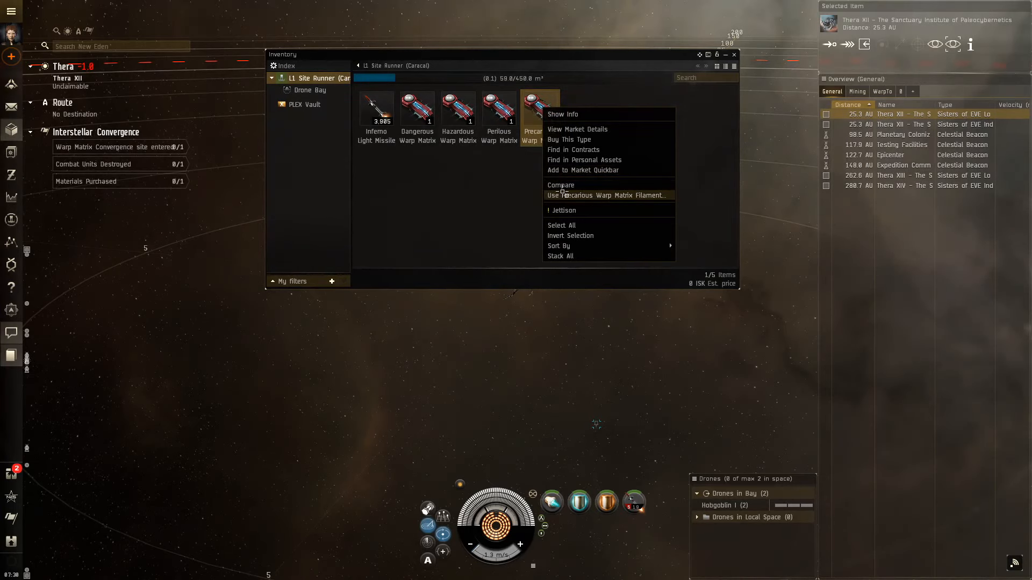
{"action": "left_click", "coordinate": [600, 196]}
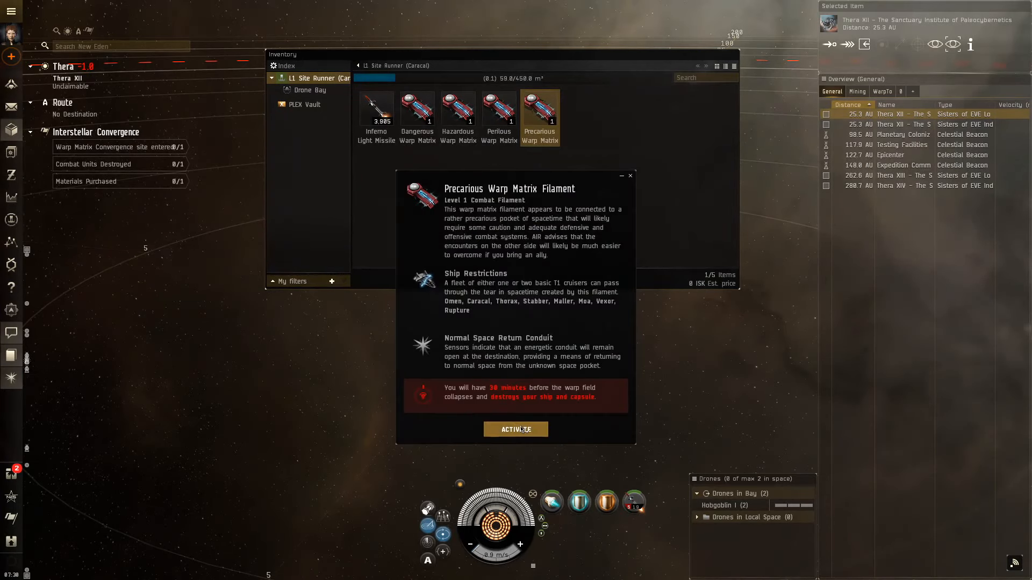
{"action": "left_click", "coordinate": [516, 428]}
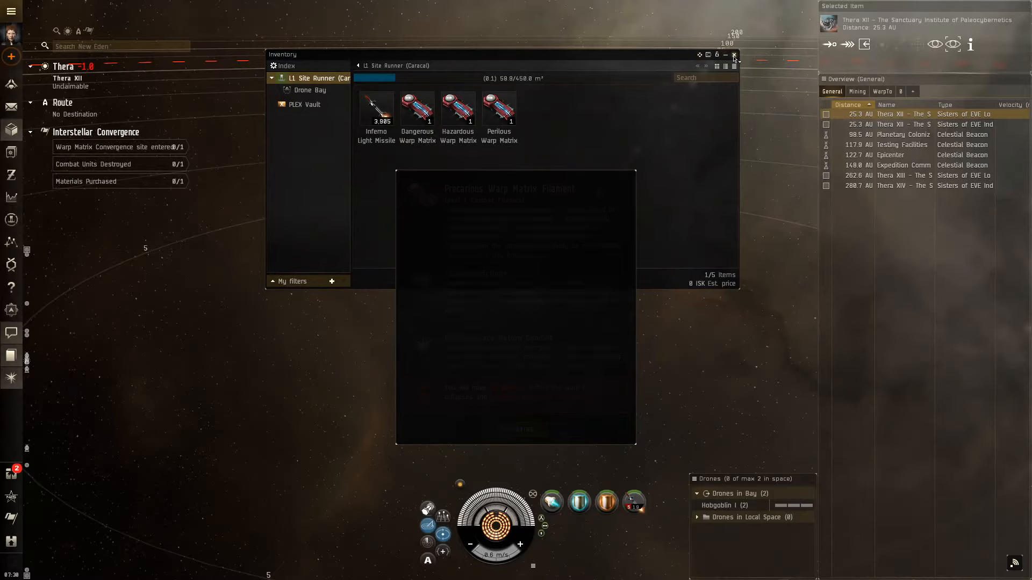
{"action": "left_click", "coordinate": [733, 54]}
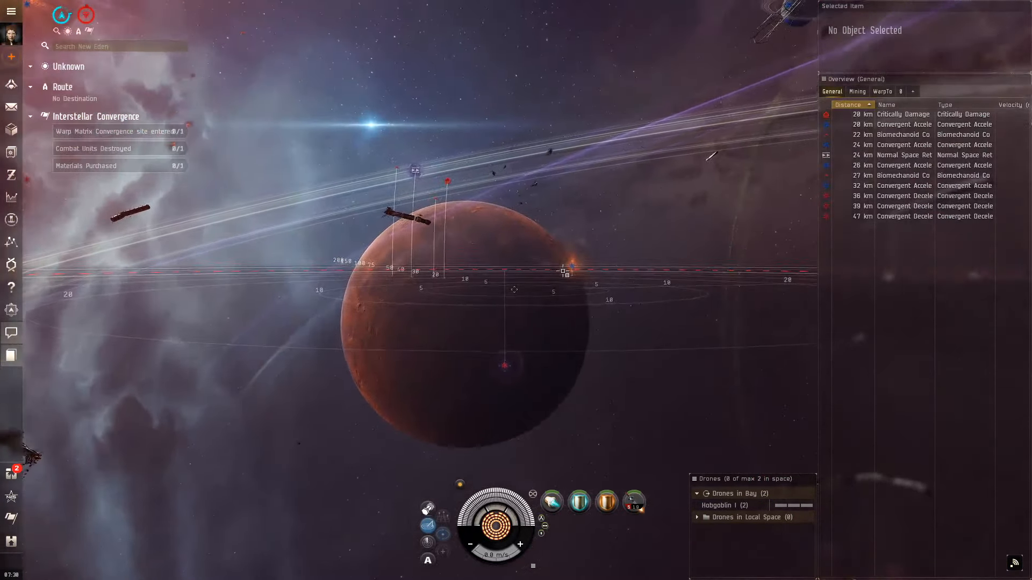
Step: Approach the unidentified Convergent Accelerant Nexus amid the hostile Convergent ships
{"action": "right_click", "coordinate": [564, 270]}
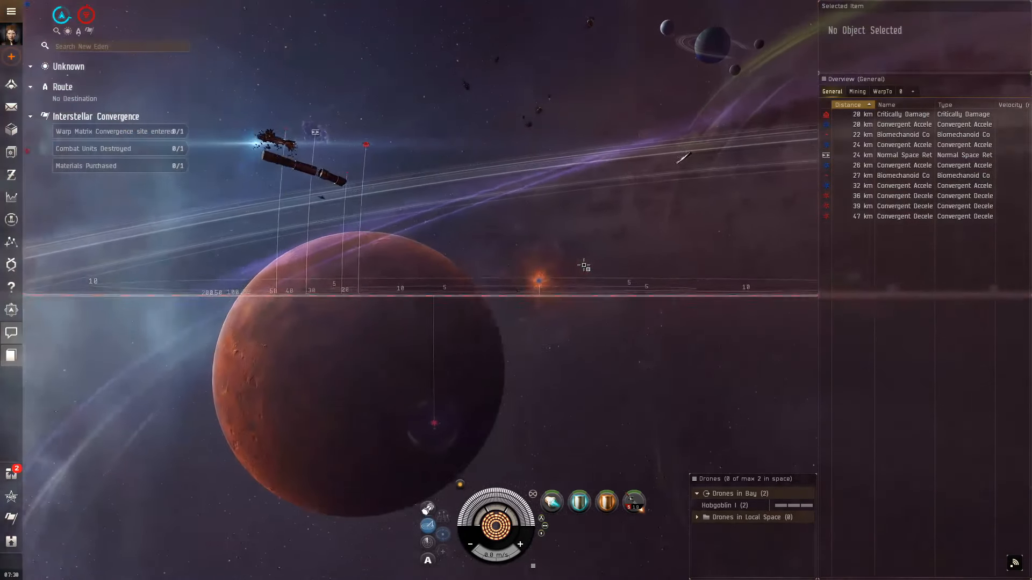
{"action": "right_click", "coordinate": [571, 252]}
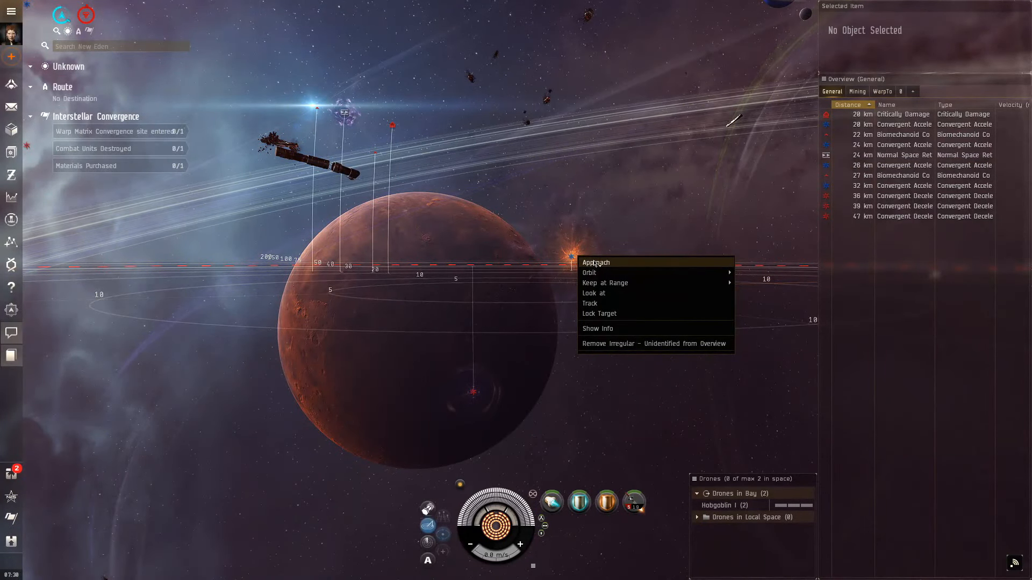
{"action": "left_click", "coordinate": [595, 263]}
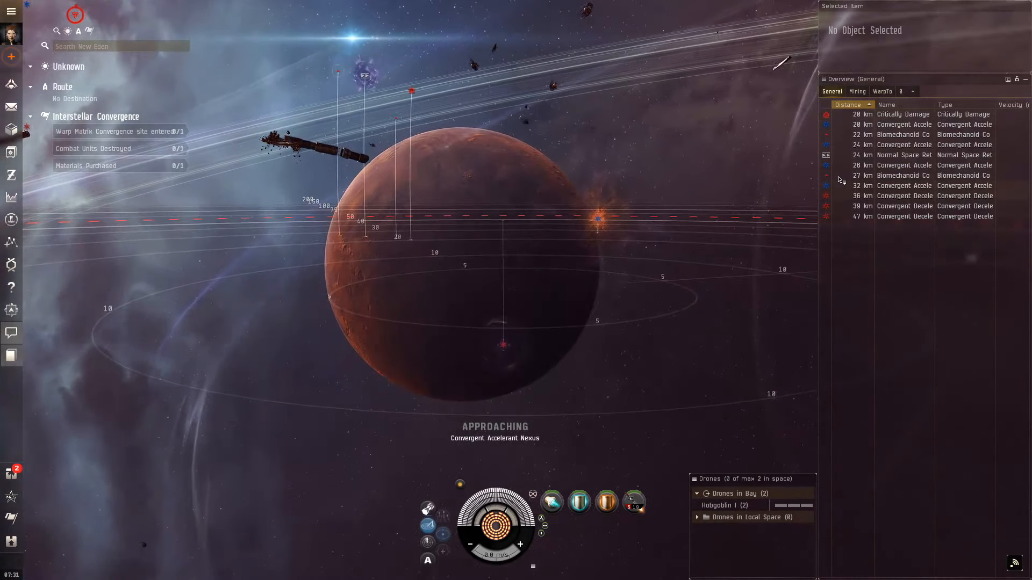
{"action": "left_click", "coordinate": [903, 114]}
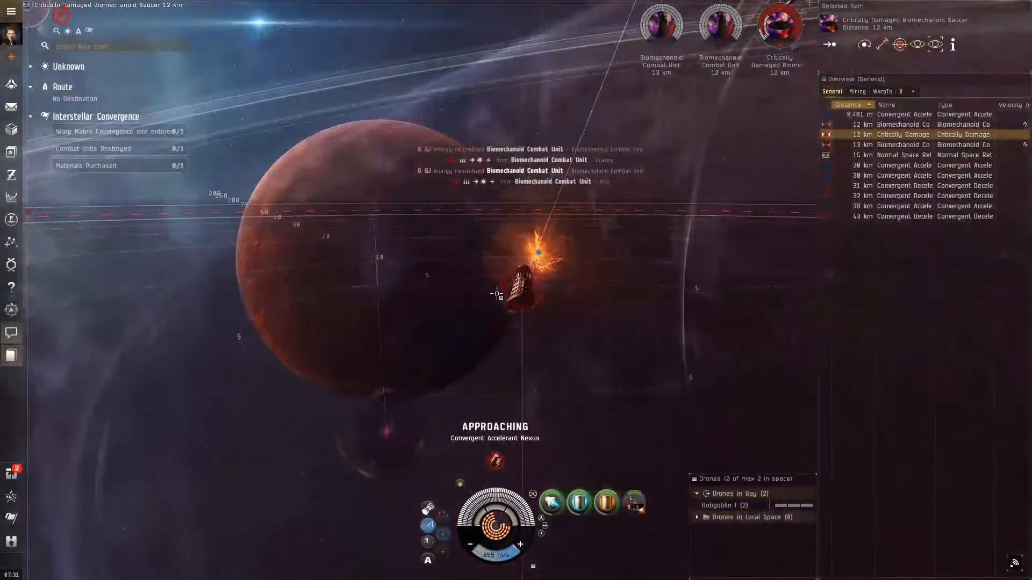
Step: Finish off the Biomechanoid Combat Units and center the camera on the Caracal
{"action": "right_click", "coordinate": [778, 28]}
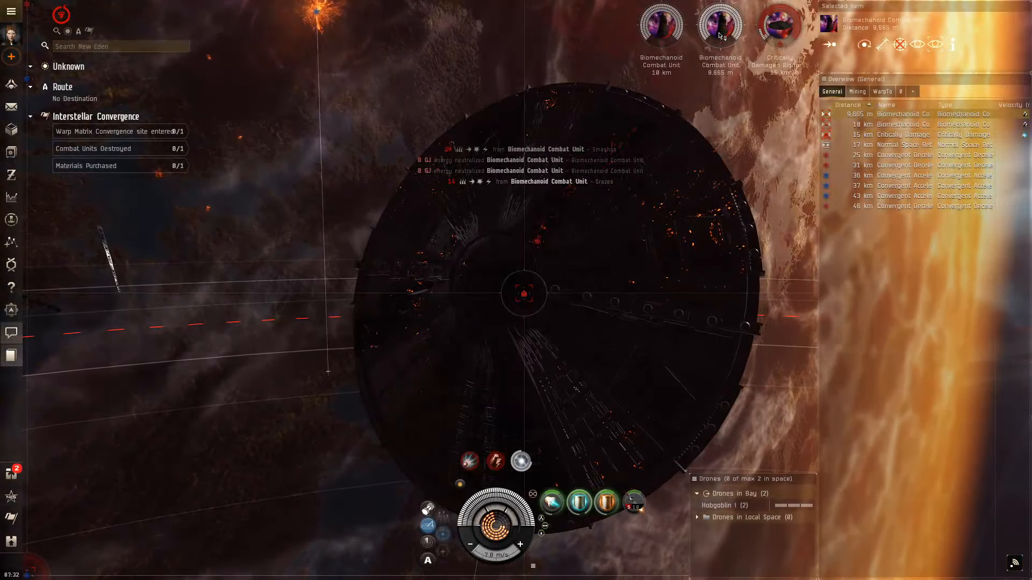
{"action": "left_click", "coordinate": [779, 26]}
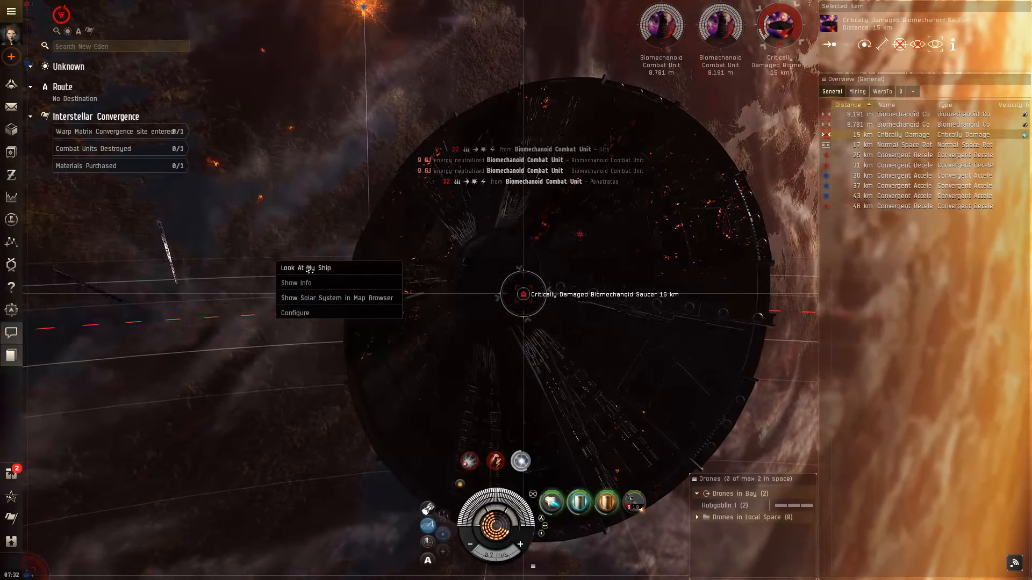
{"action": "left_click", "coordinate": [305, 267]}
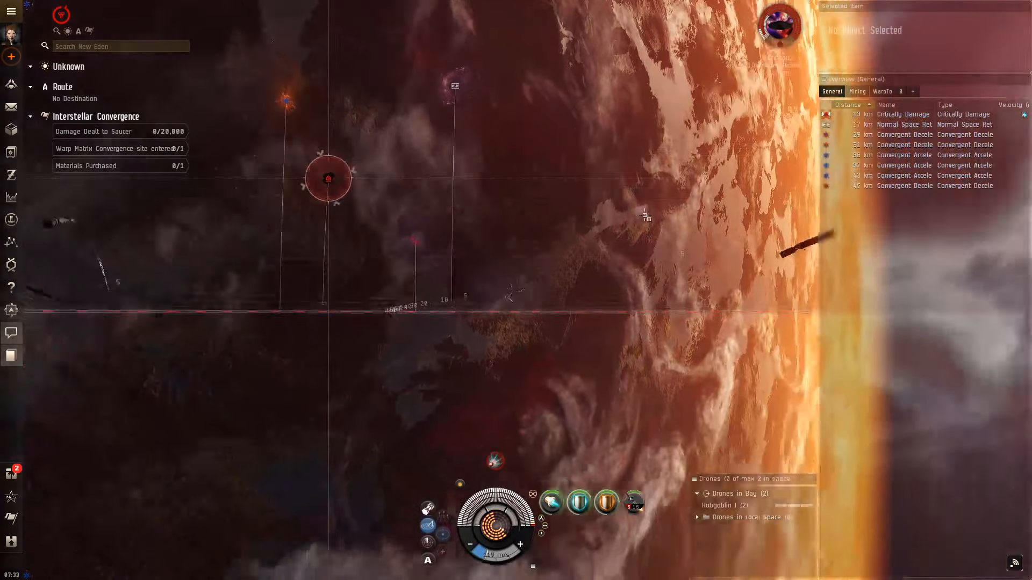
Step: Select the Critically Damaged Biomechanoid Saucer in the Overview and orbit it at 15 km
{"action": "left_click", "coordinate": [901, 114]}
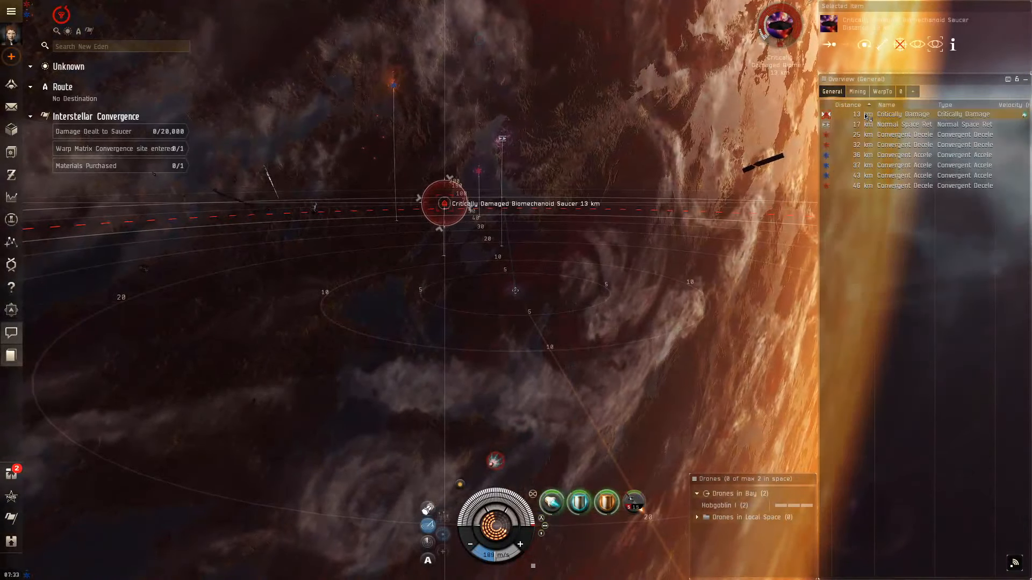
{"action": "left_click", "coordinate": [868, 114]}
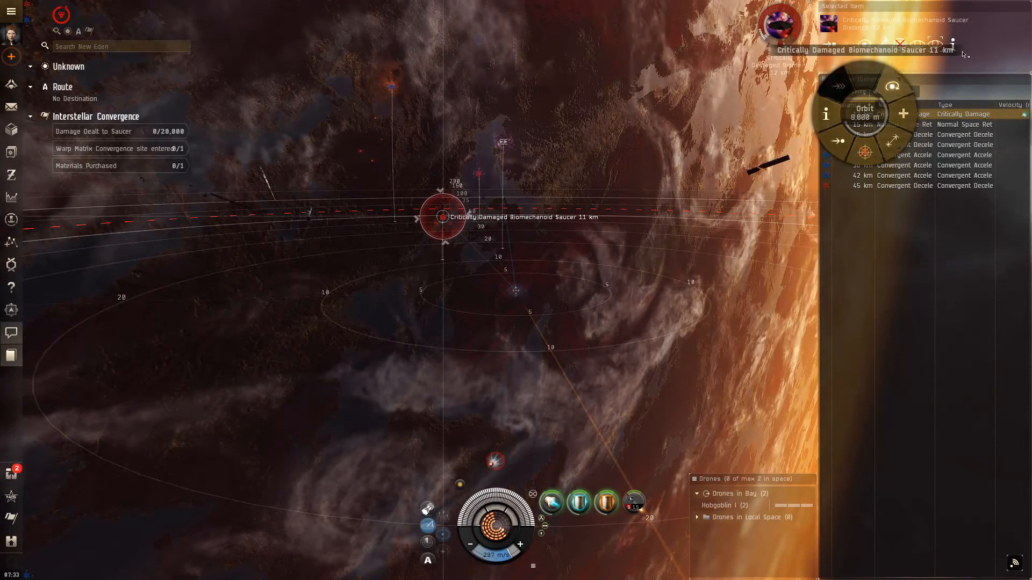
{"action": "left_click", "coordinate": [864, 108]}
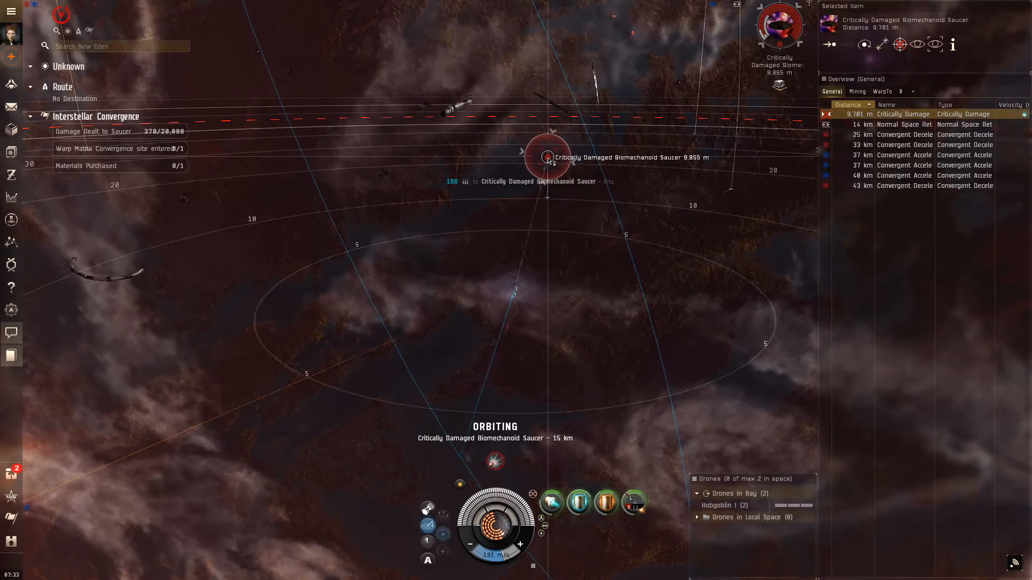
{"action": "right_click", "coordinate": [546, 158]}
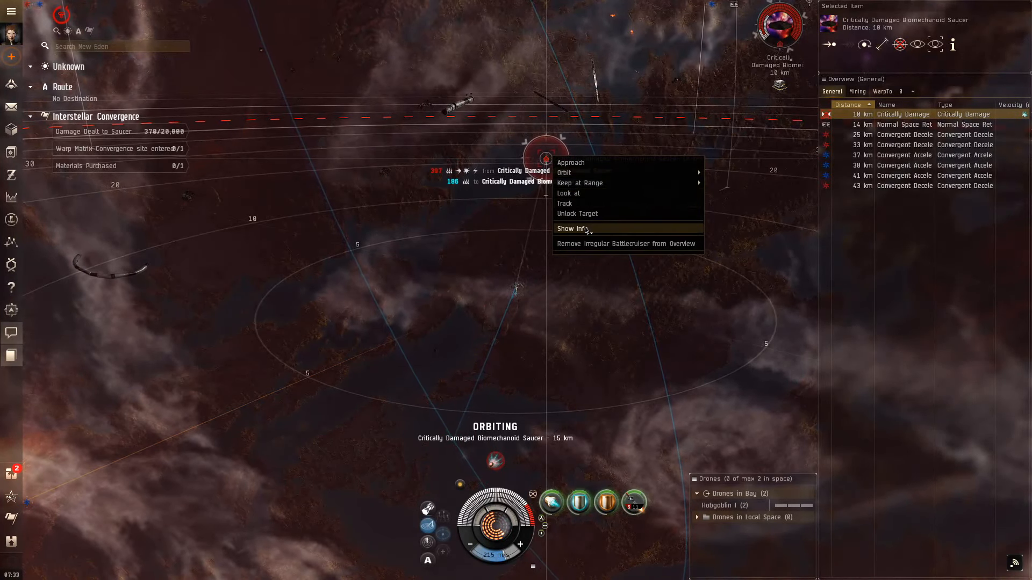
{"action": "left_click", "coordinate": [572, 228]}
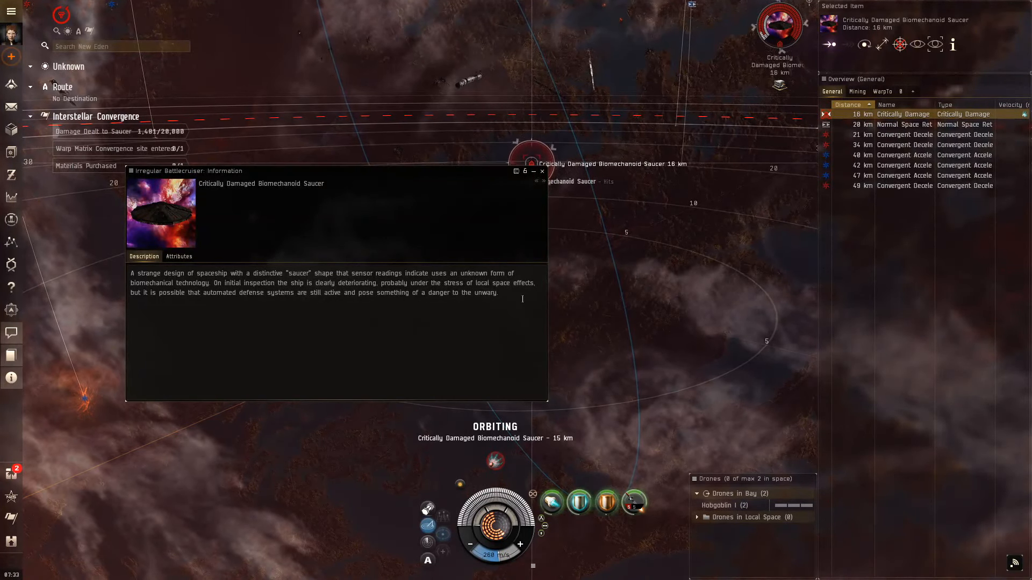
{"action": "left_click", "coordinate": [542, 171]}
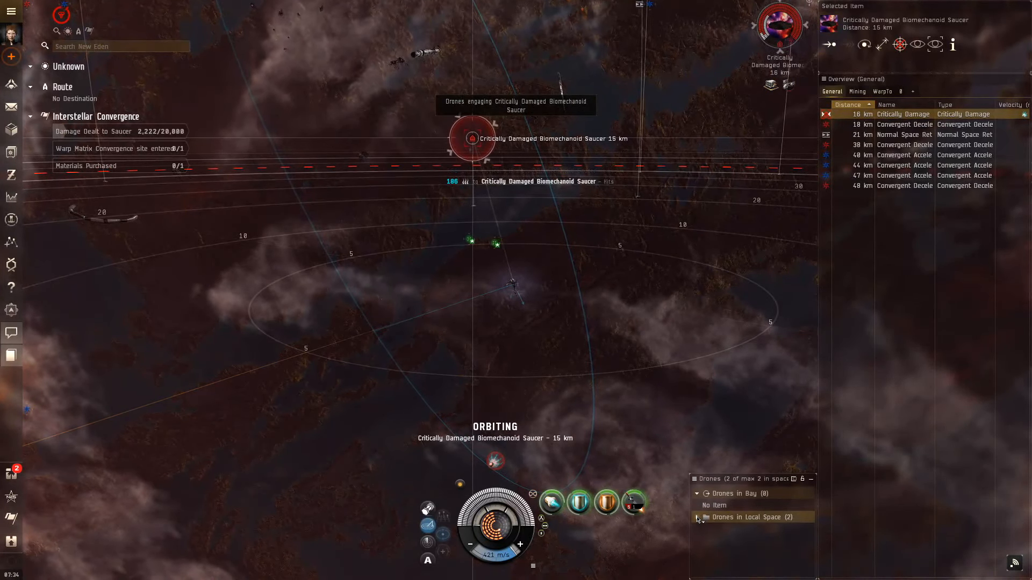
Step: Expand the Hobgoblins in local space and select a Convergent Accelerant Nexus
{"action": "left_click", "coordinate": [697, 517]}
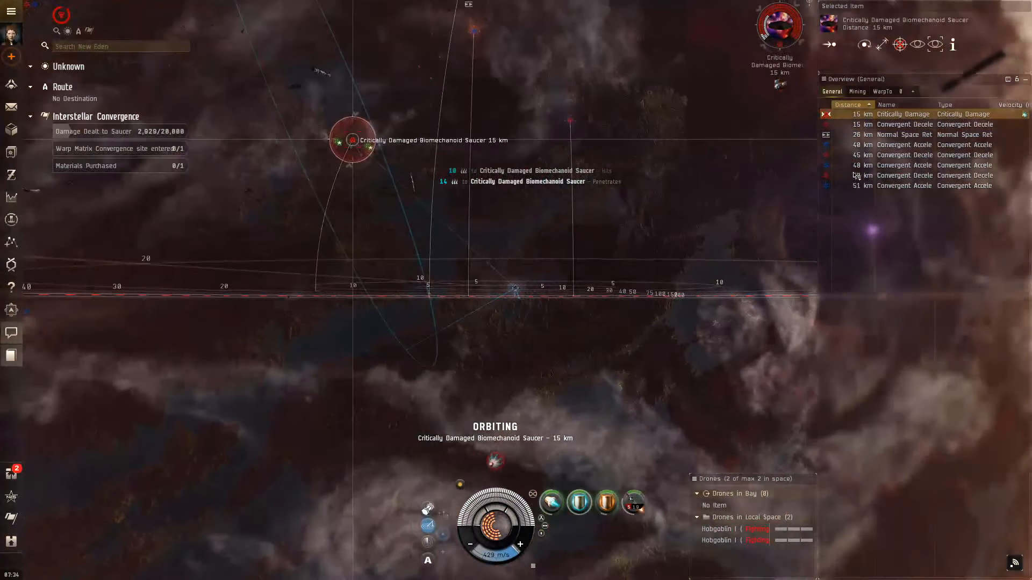
{"action": "left_click", "coordinate": [903, 144]}
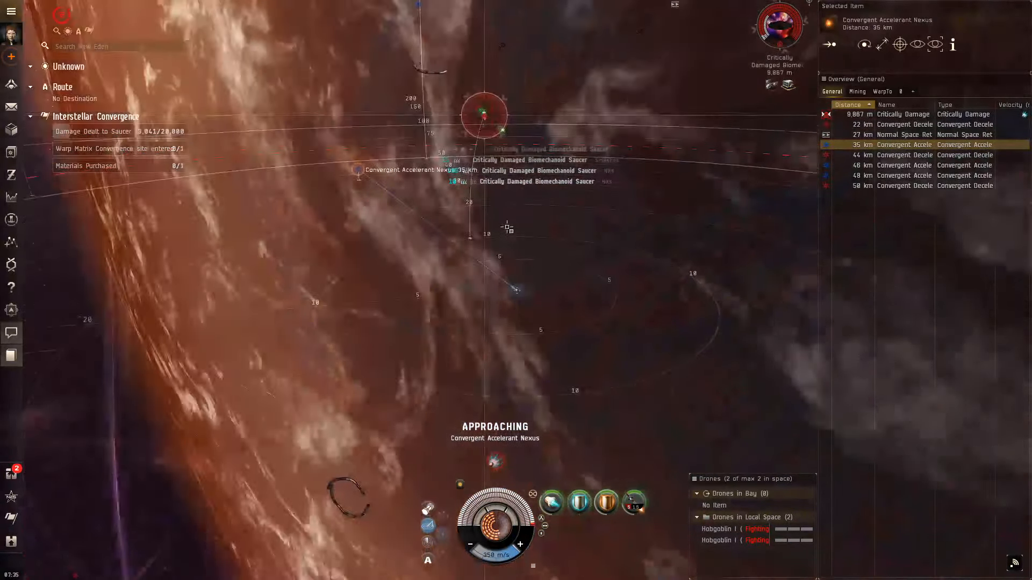
Step: Approach the Convergent Accelerant Nexus until saucer damage reaches 20,000
{"action": "right_click", "coordinate": [921, 164]}
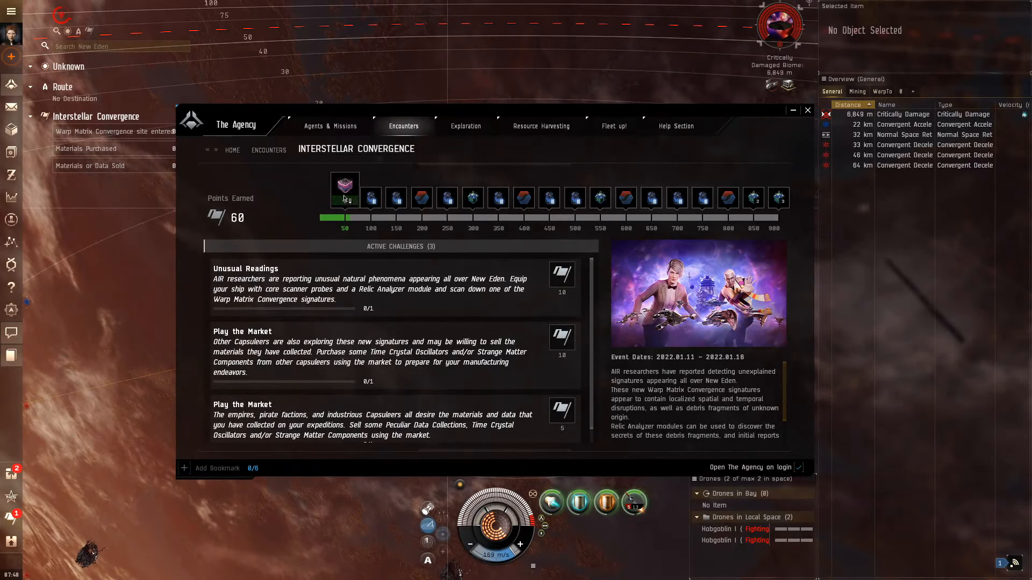
{"action": "mouse_move", "coordinate": [344, 189]}
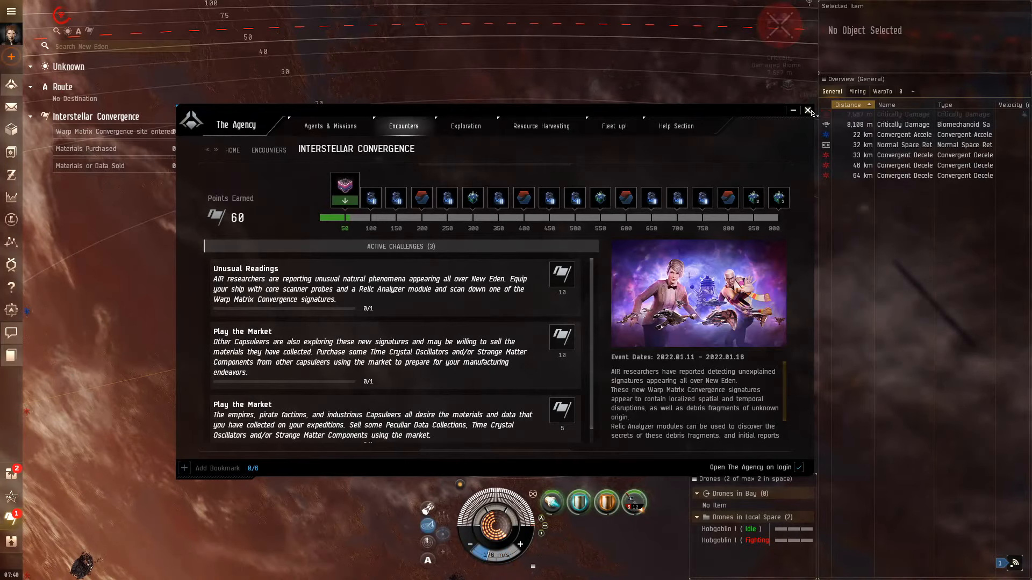
Step: Close The Agency window showing 60 Interstellar Convergence points
{"action": "left_click", "coordinate": [809, 110]}
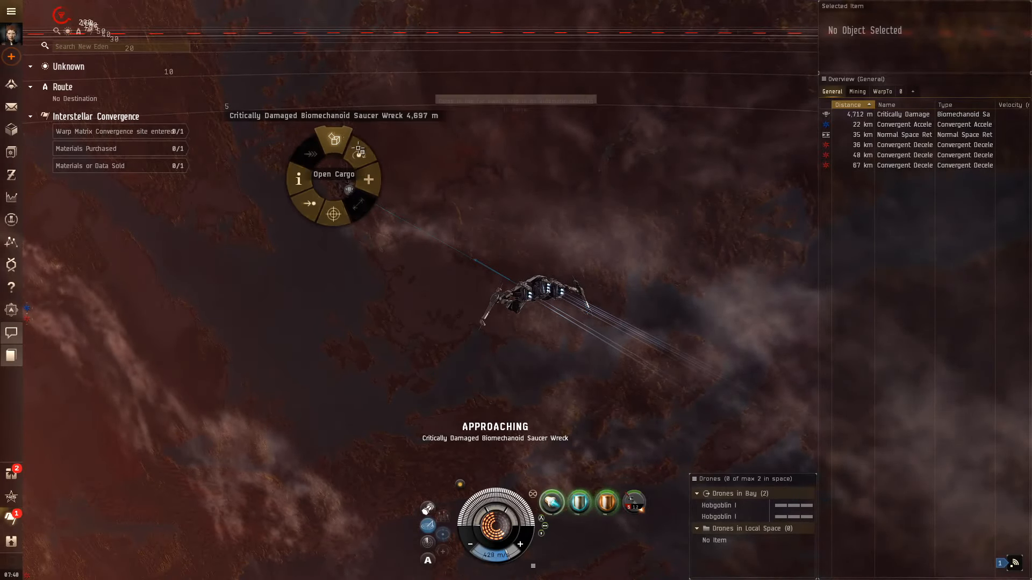
Step: Request the saucer wreck's cargo so the Caracal auto-approaches, then bring up its actions
{"action": "left_click", "coordinate": [333, 174]}
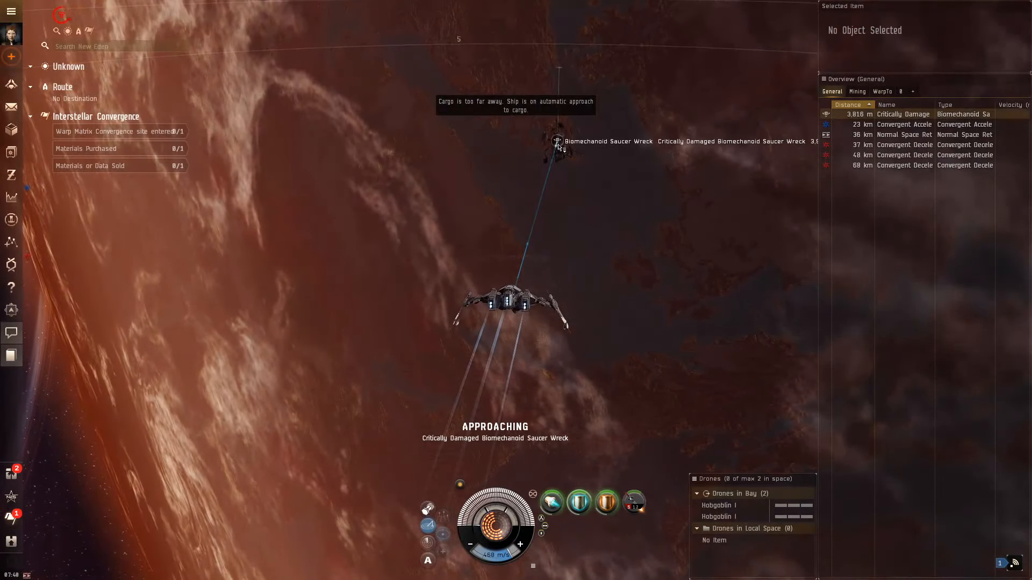
{"action": "right_click", "coordinate": [557, 141]}
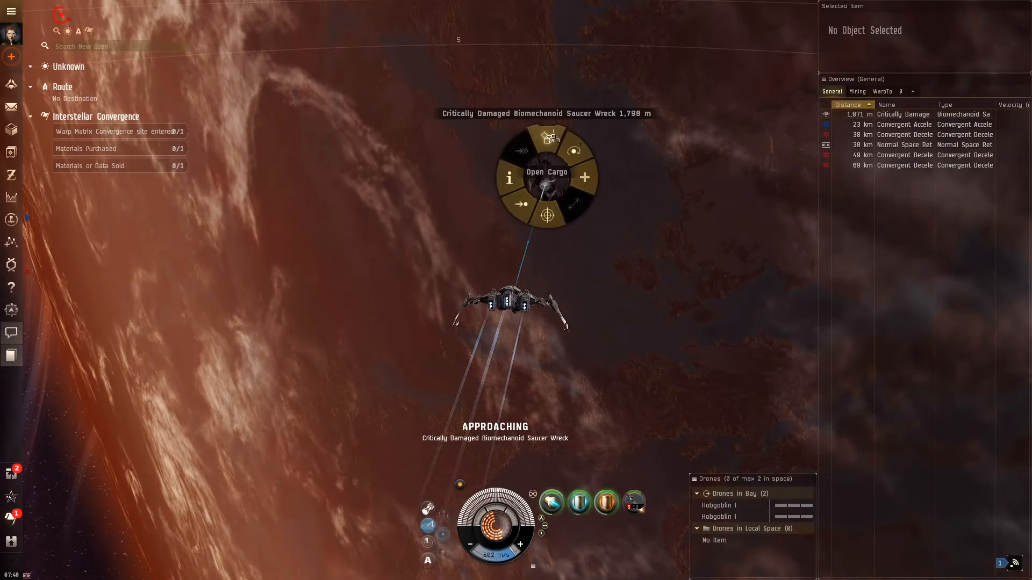
Step: Open the saucer wreck's cargo, listing six items including two filament blueprints
{"action": "left_click", "coordinate": [546, 172]}
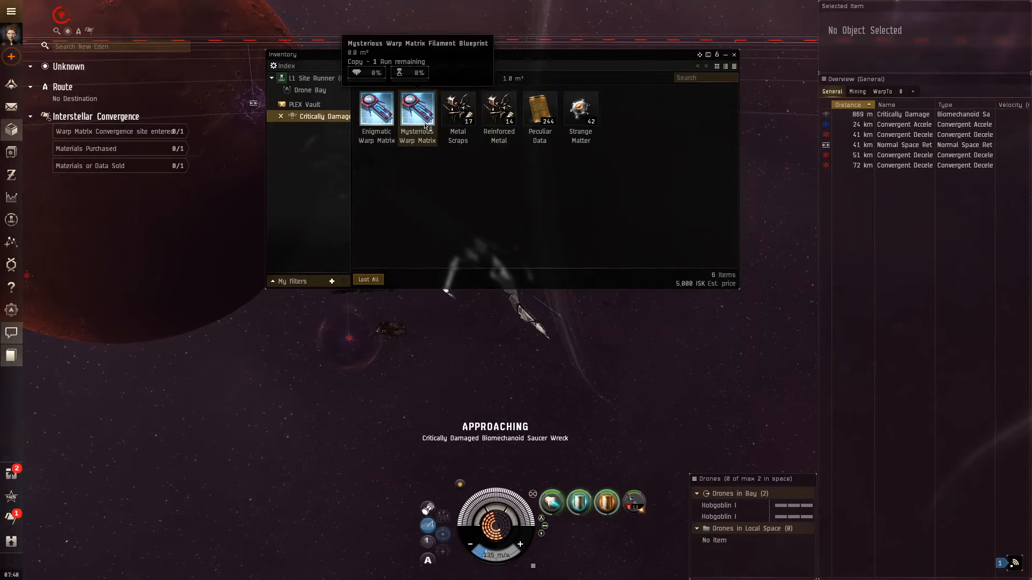
{"action": "mouse_move", "coordinate": [539, 108]}
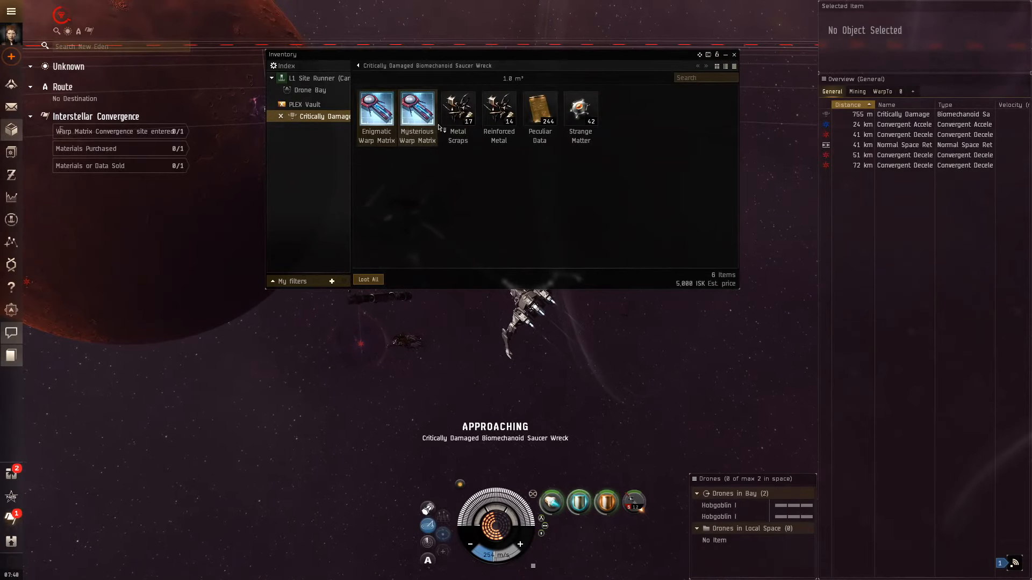
{"action": "mouse_move", "coordinate": [375, 109]}
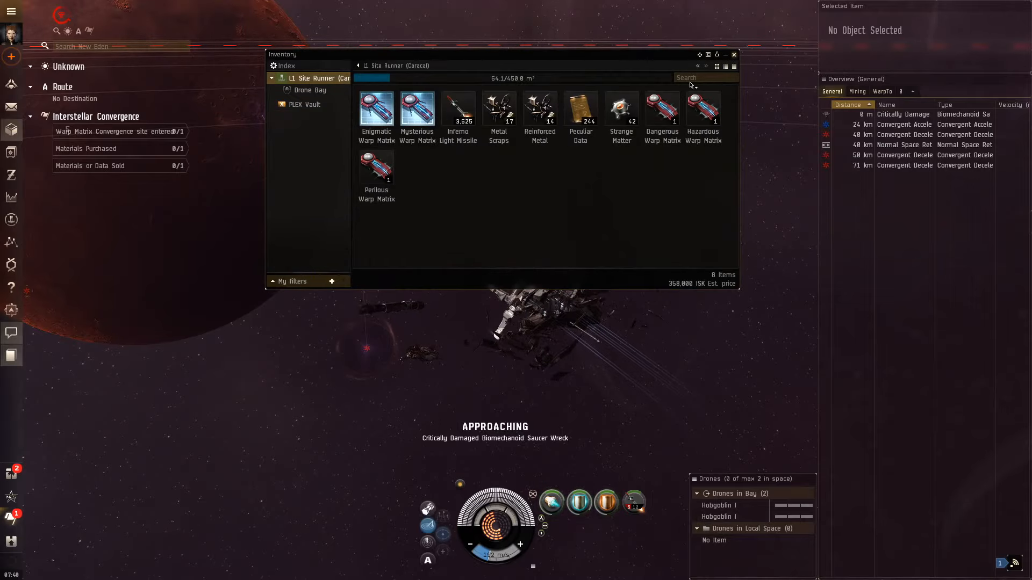
Step: Close the looted wreck's cargo window
{"action": "left_click", "coordinate": [733, 54]}
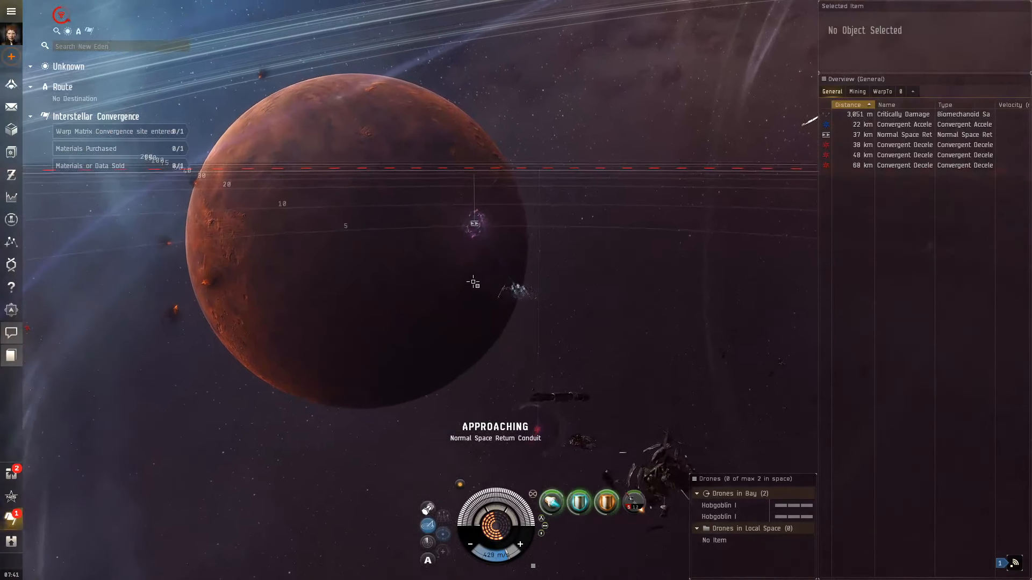
{"action": "mouse_move", "coordinate": [10, 519]}
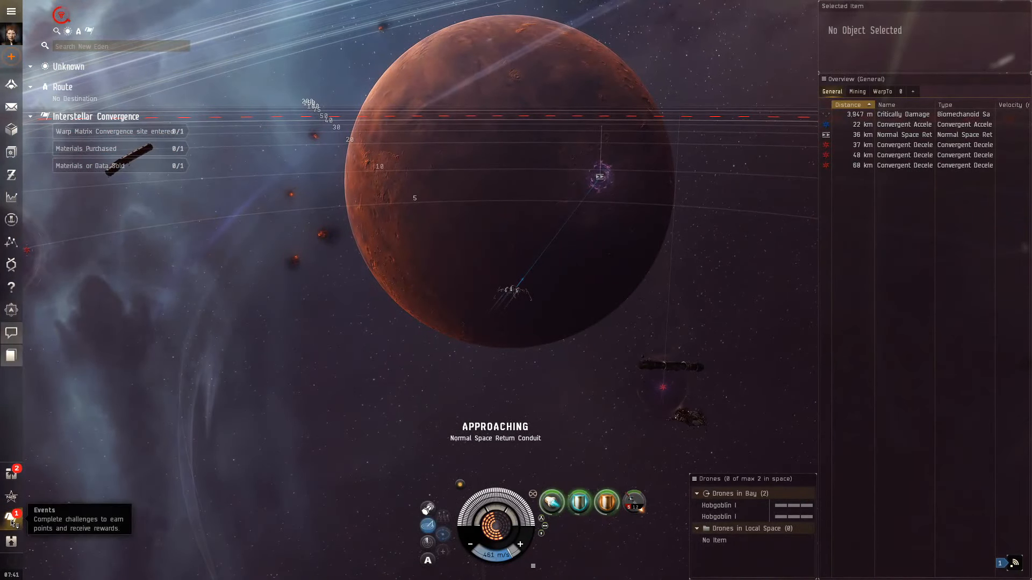
{"action": "left_click", "coordinate": [11, 517]}
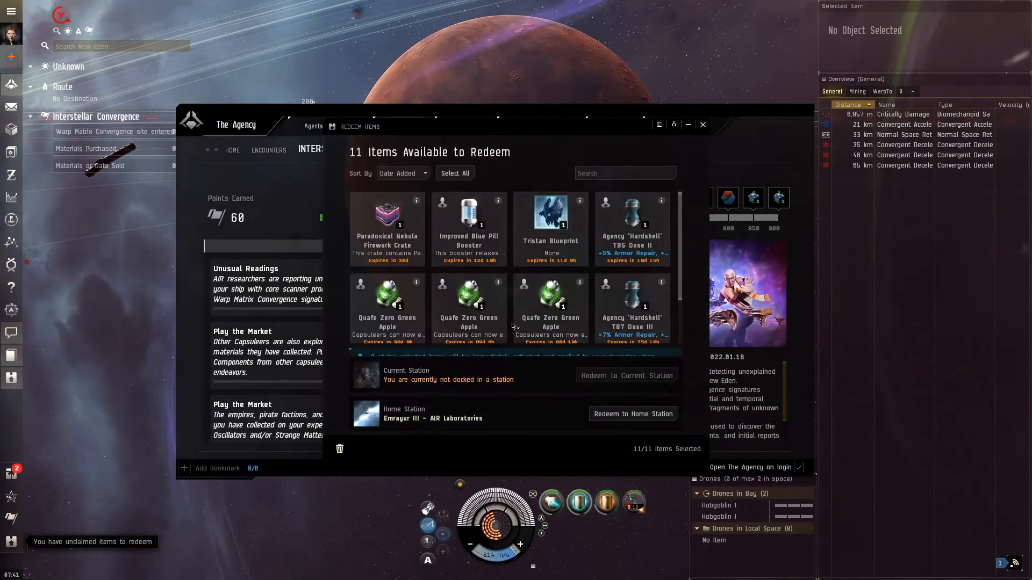
{"action": "left_click", "coordinate": [387, 221]}
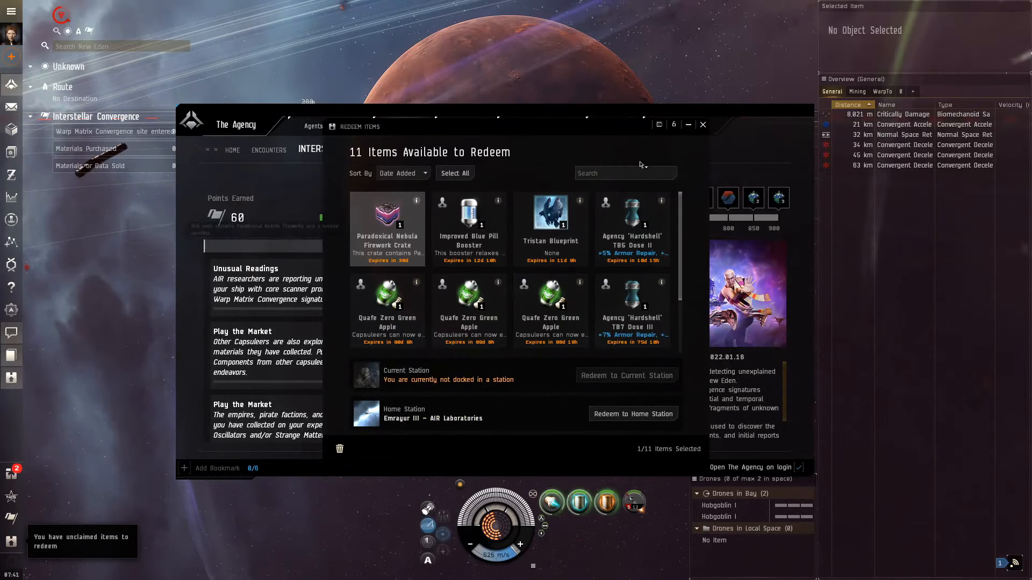
{"action": "left_click", "coordinate": [702, 125]}
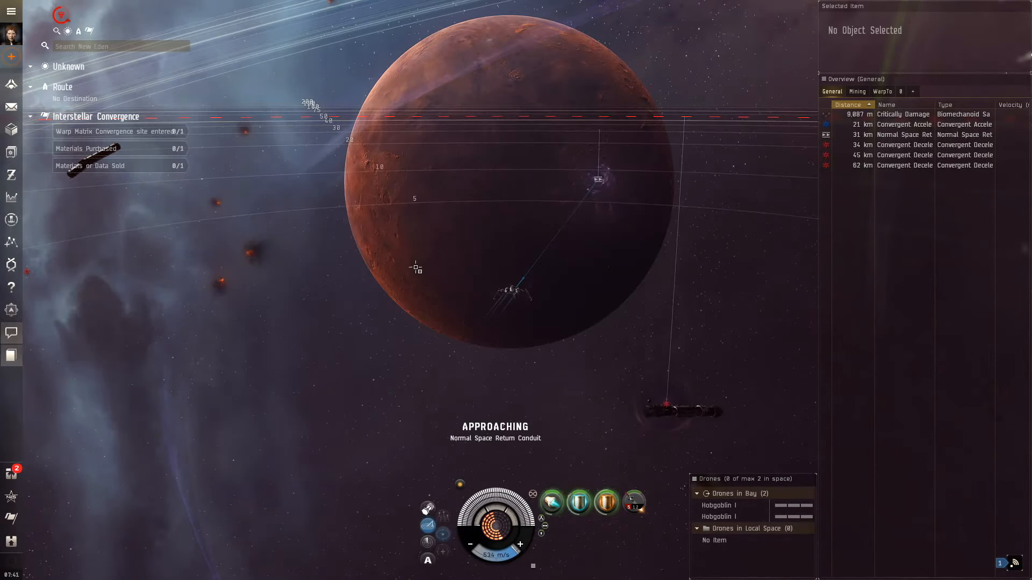